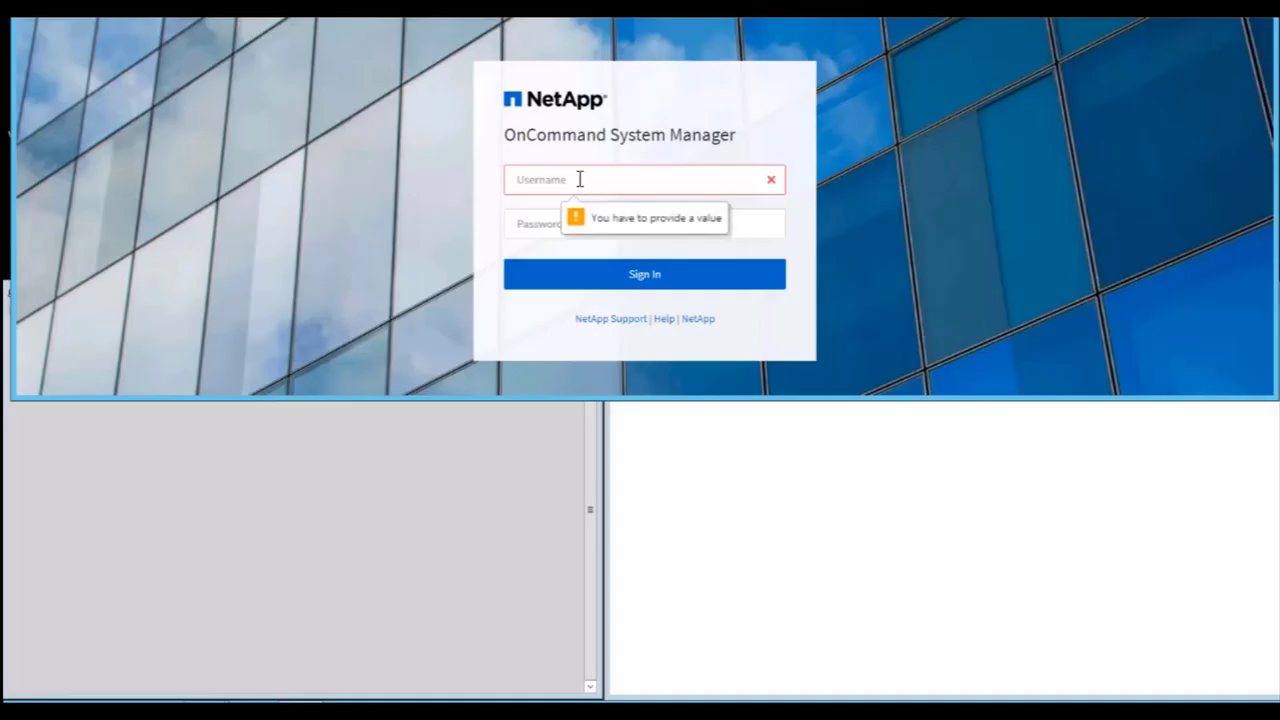
Log in to OnCommand System Manager with username admin and its password.
text(admin)
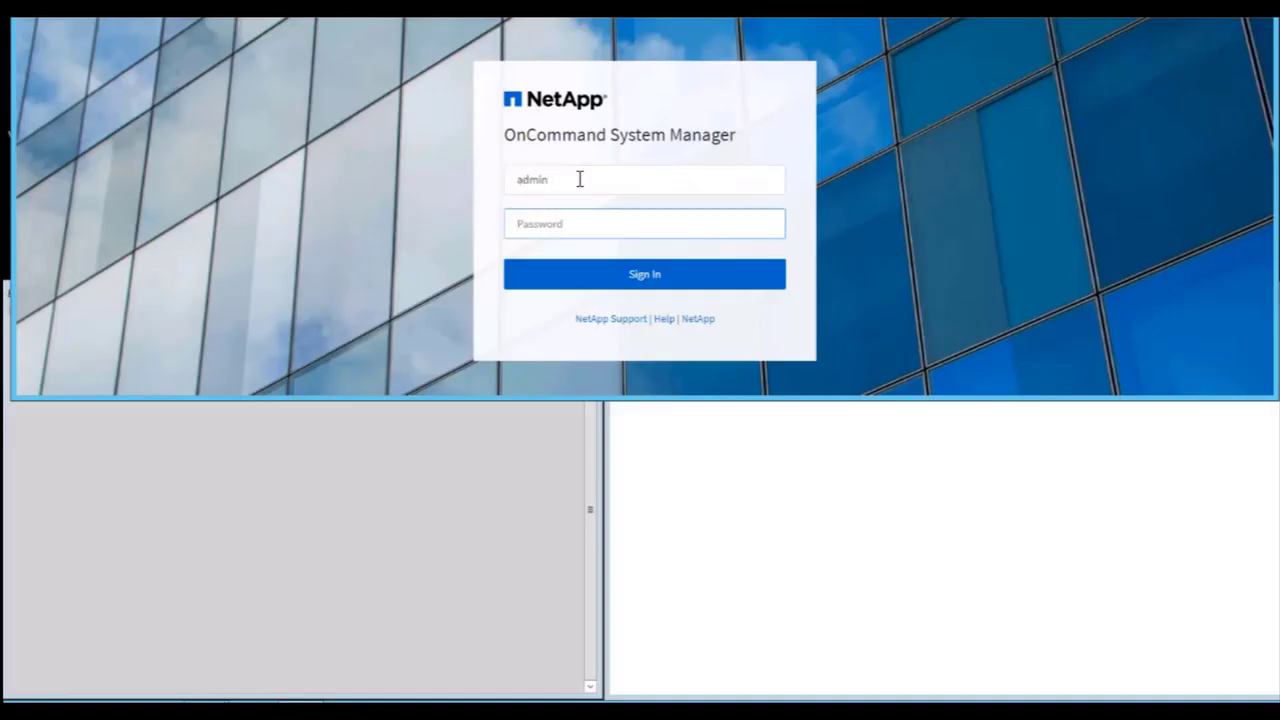
text(password)
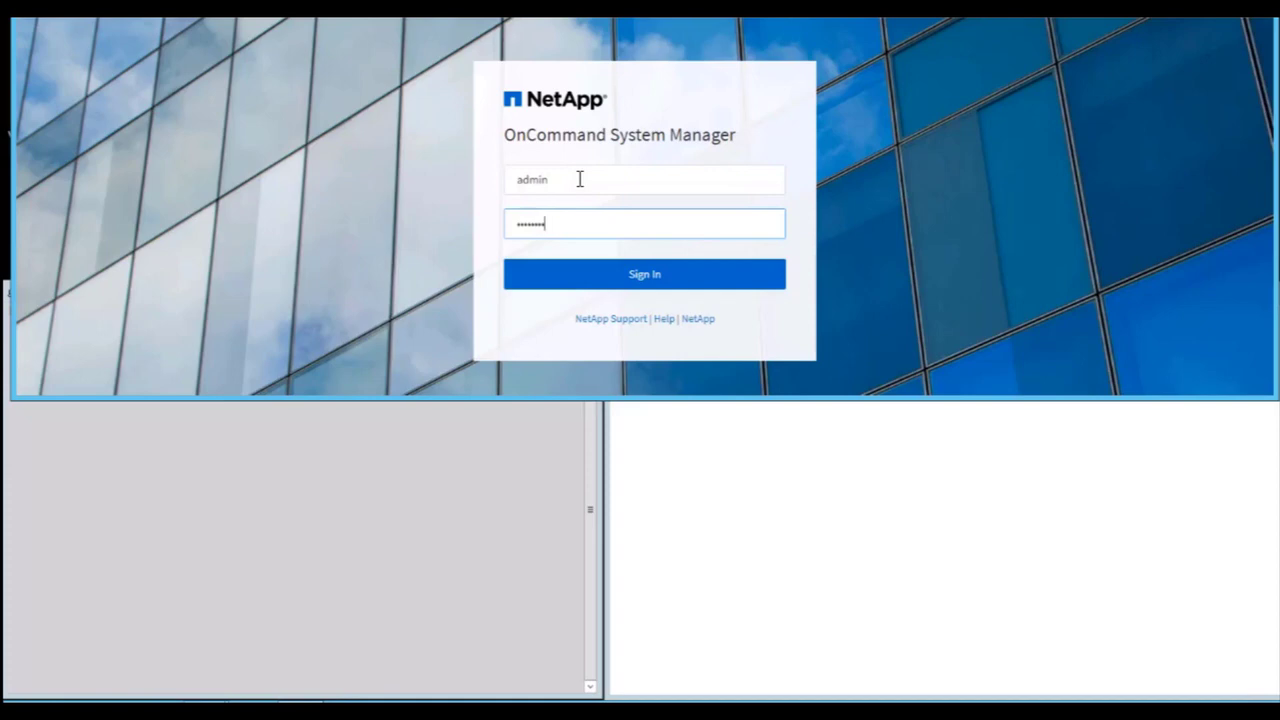
click(644, 274)
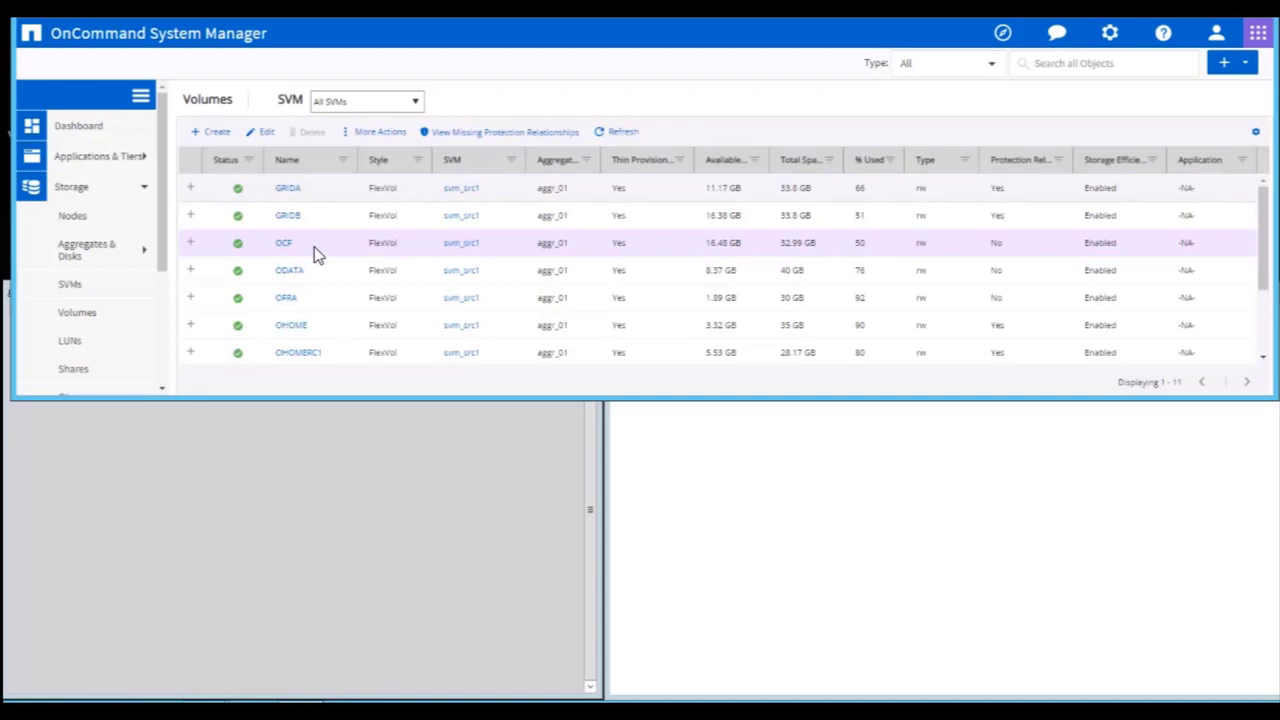
mouse_move(310, 298)
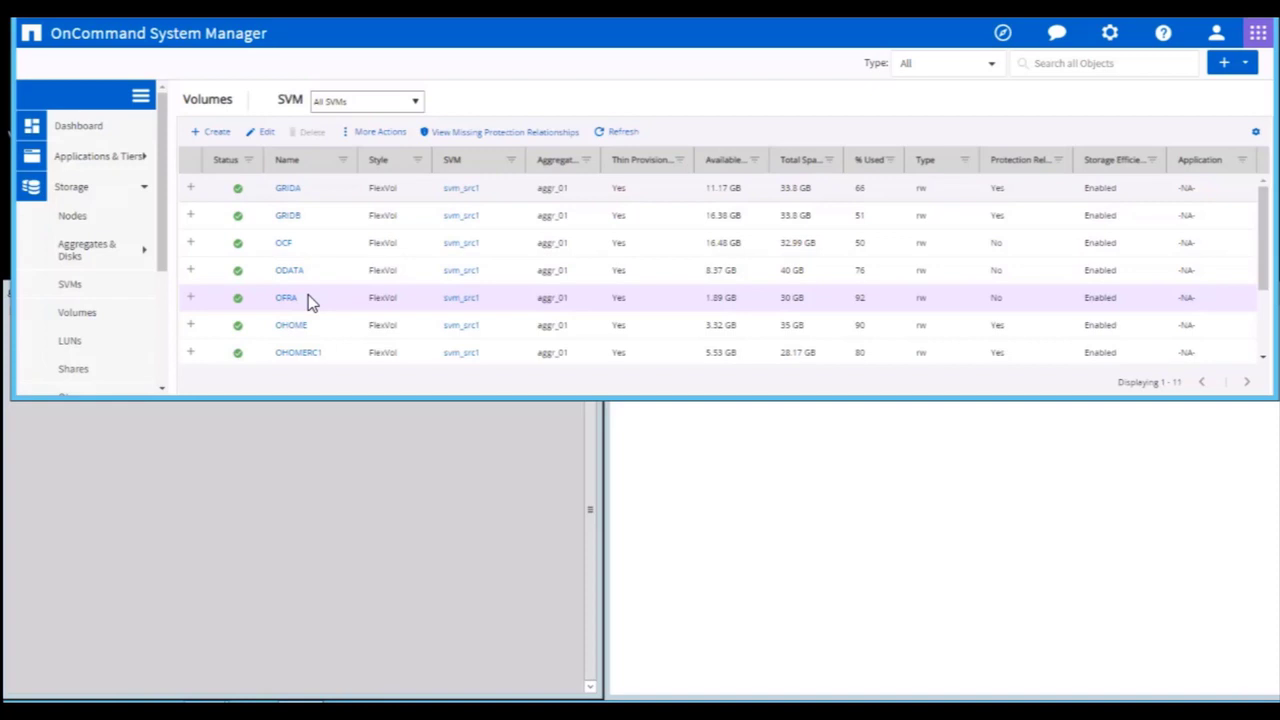
mouse_move(316, 229)
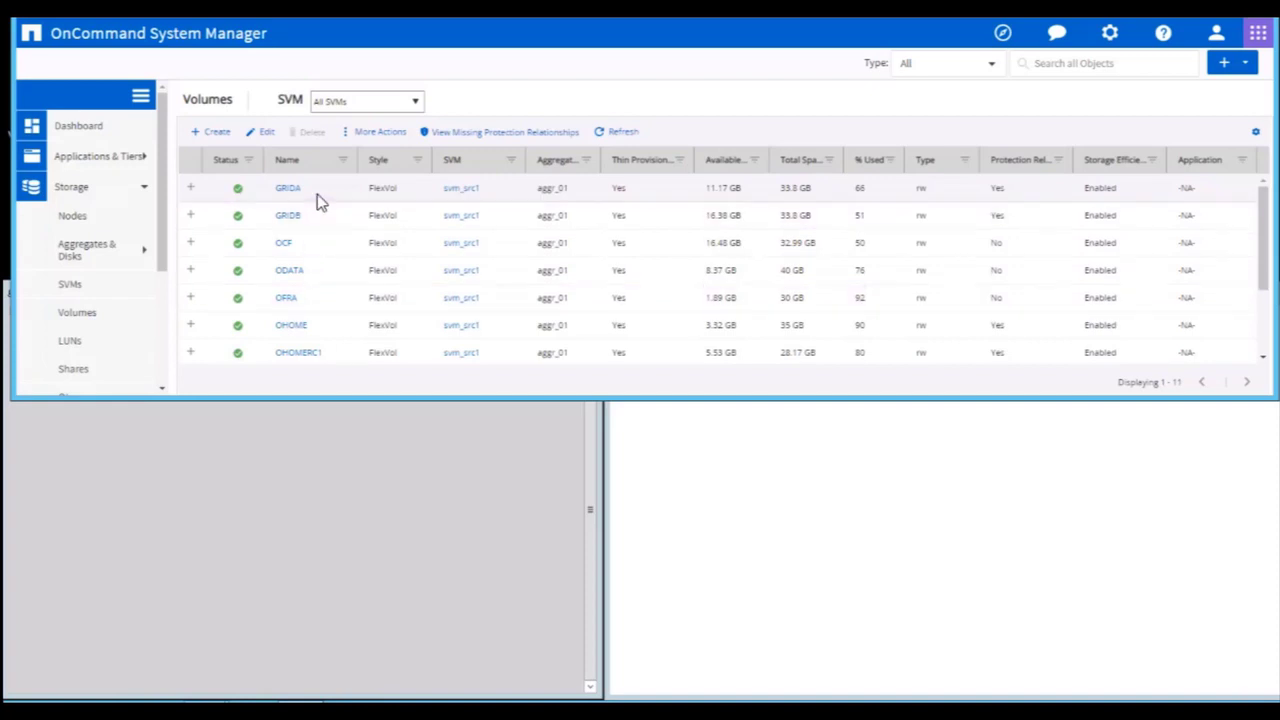
click(287, 215)
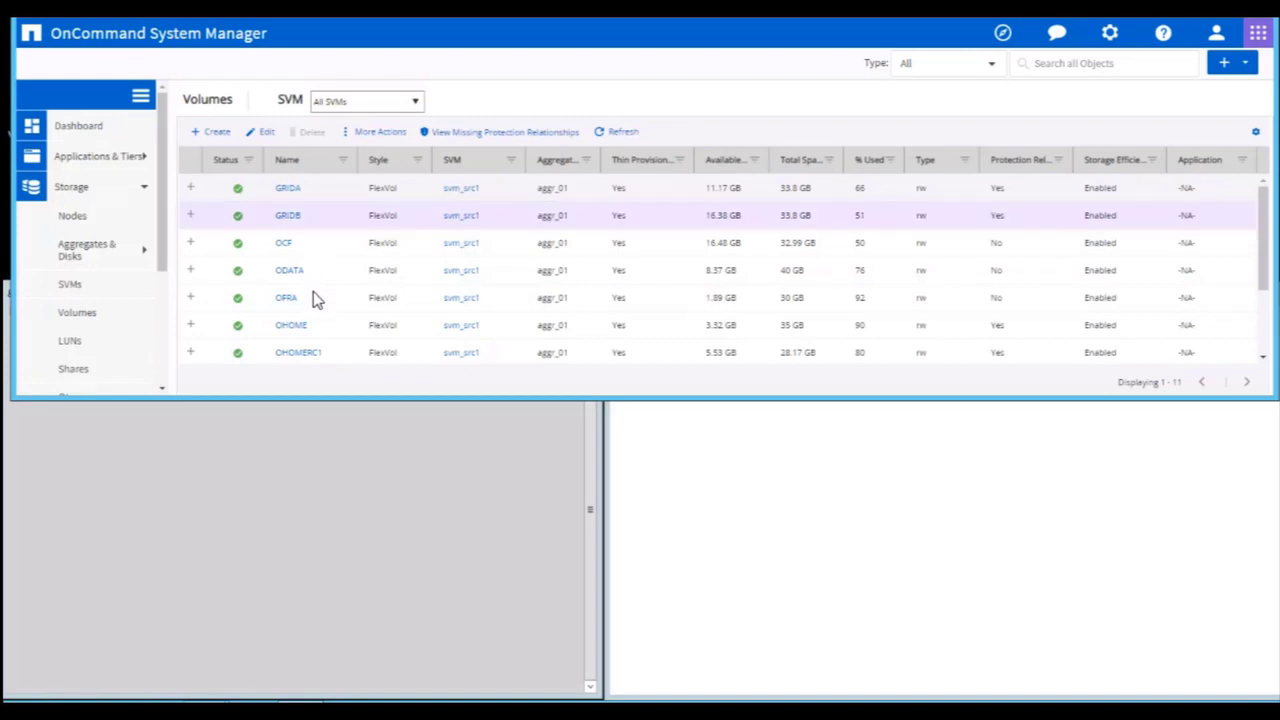
mouse_move(314, 330)
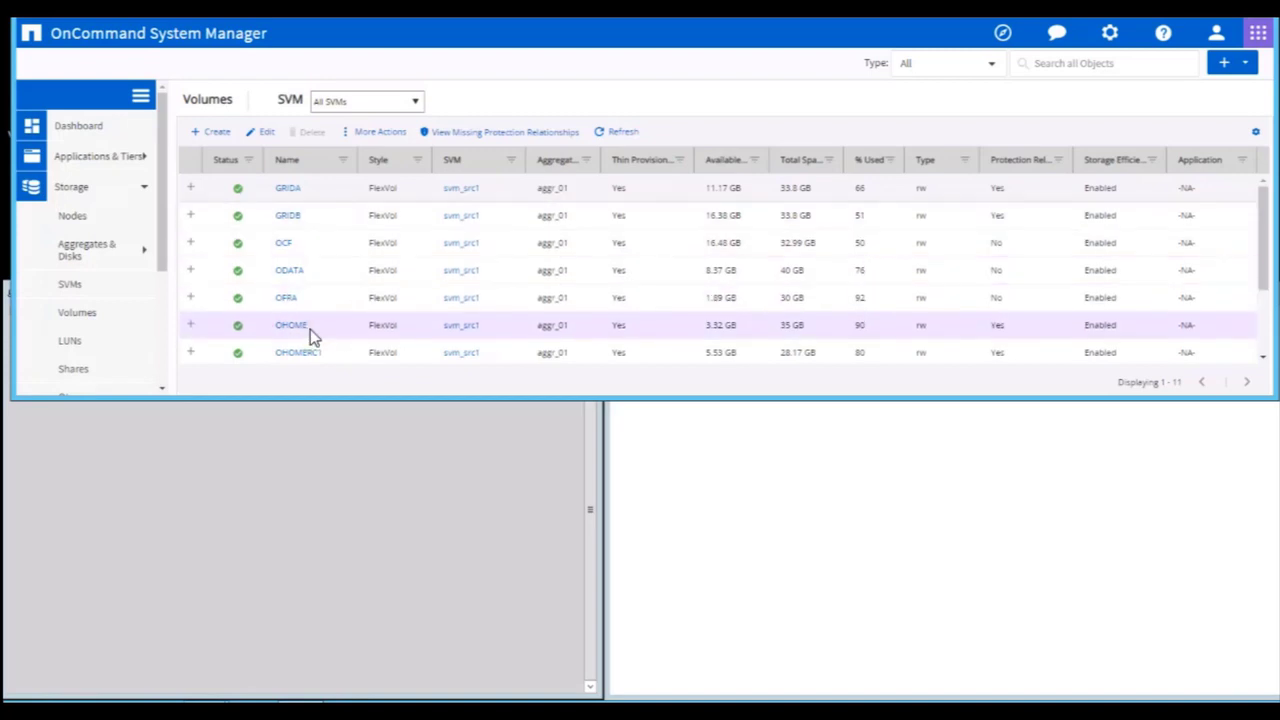
mouse_move(310, 358)
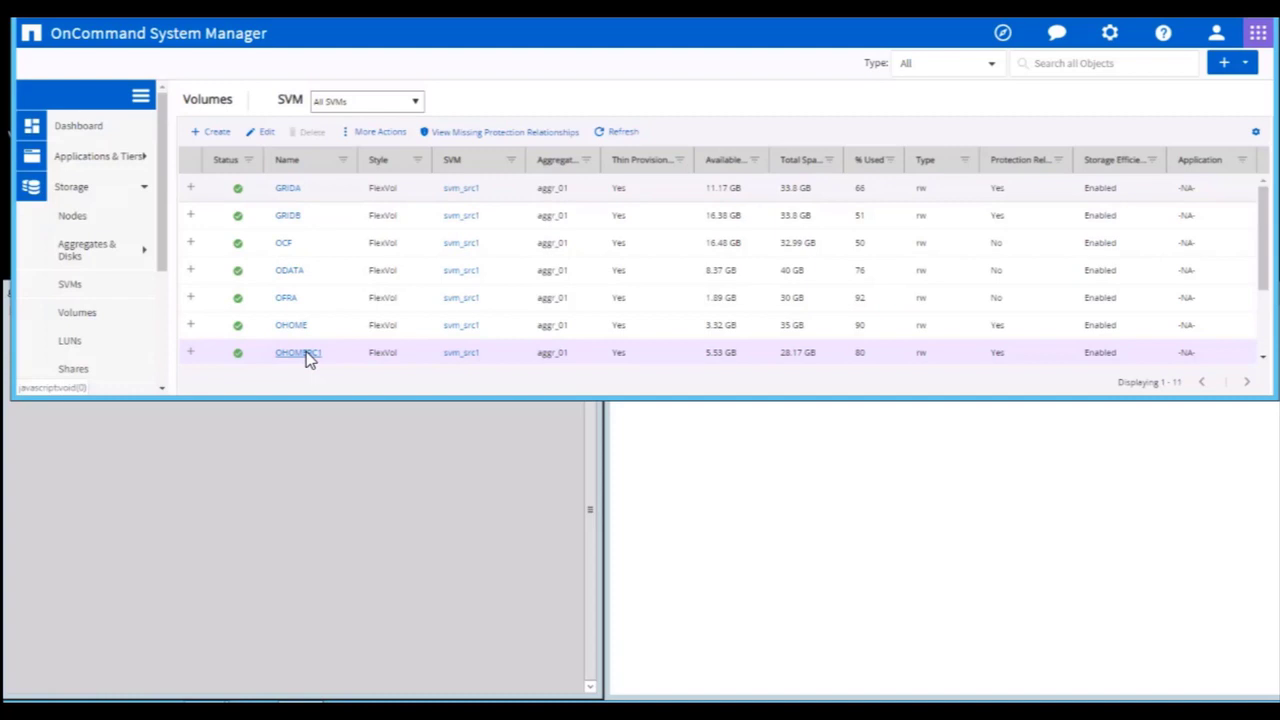
mouse_move(328, 460)
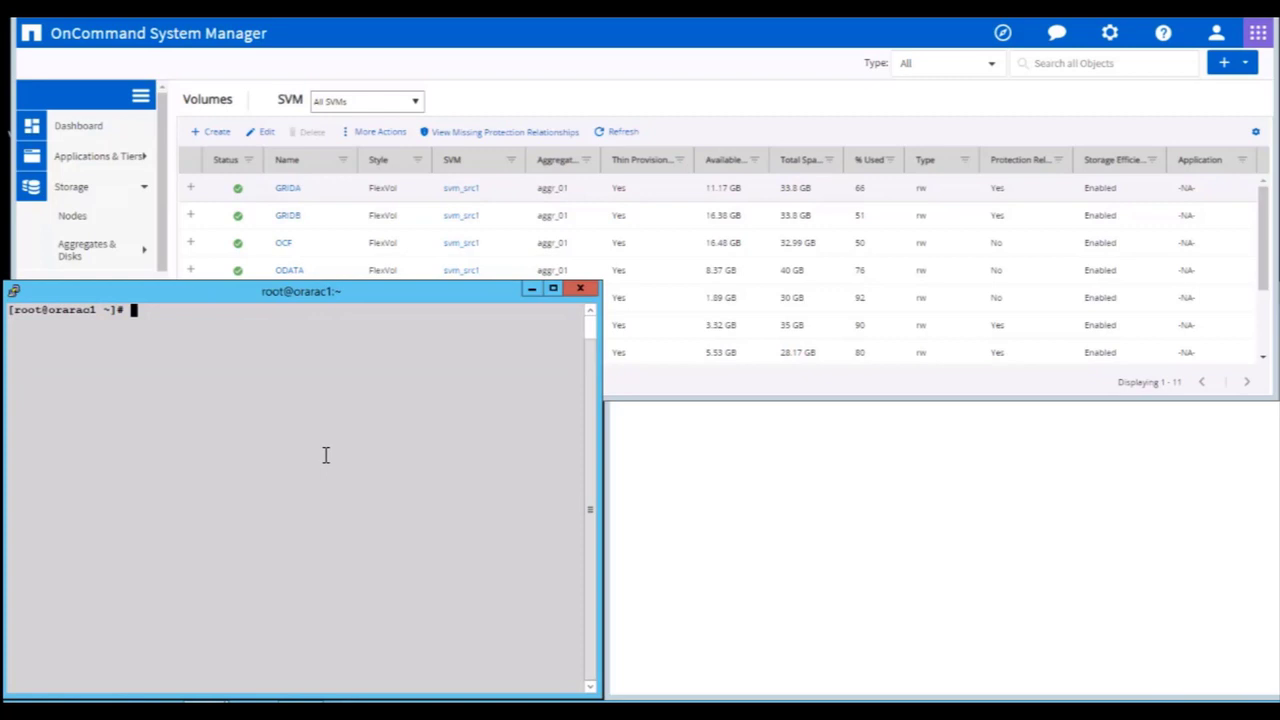
Run ps -ef in the root@orarac1 PuTTY session to list processes.
text(ps -ef)
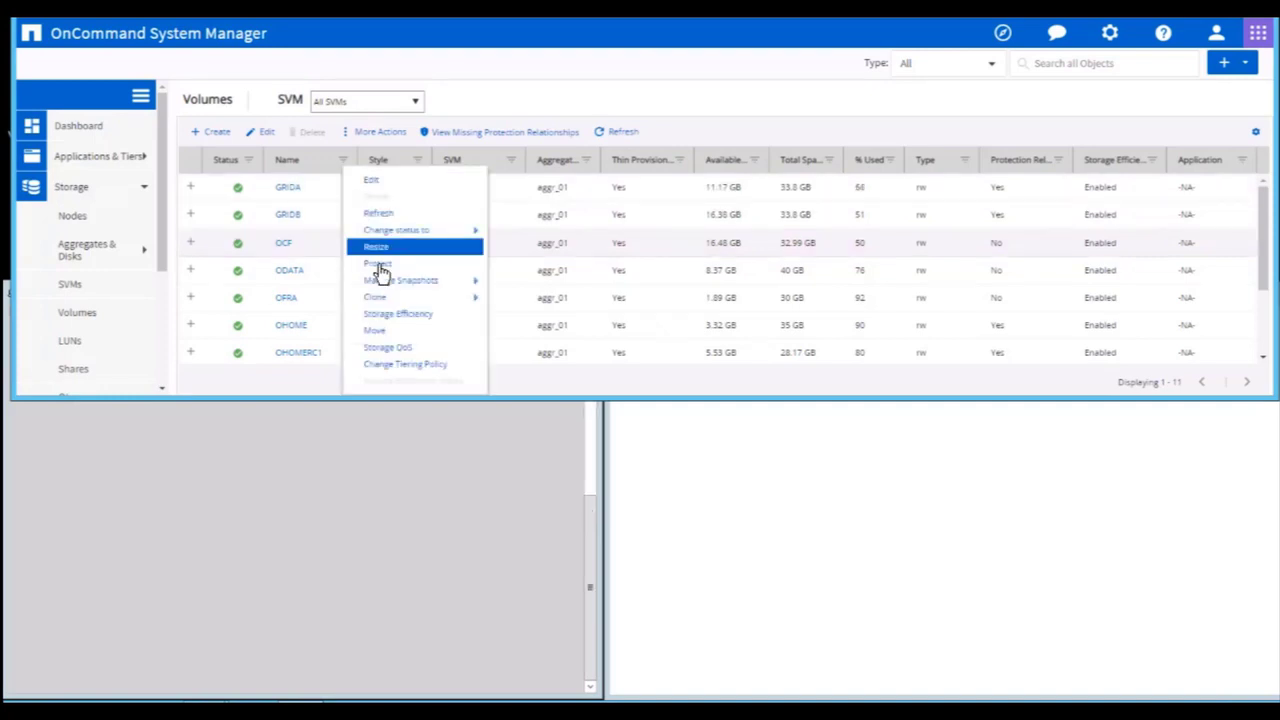
Give OCF a Mirror-type protection relationship and save it.
click(378, 263)
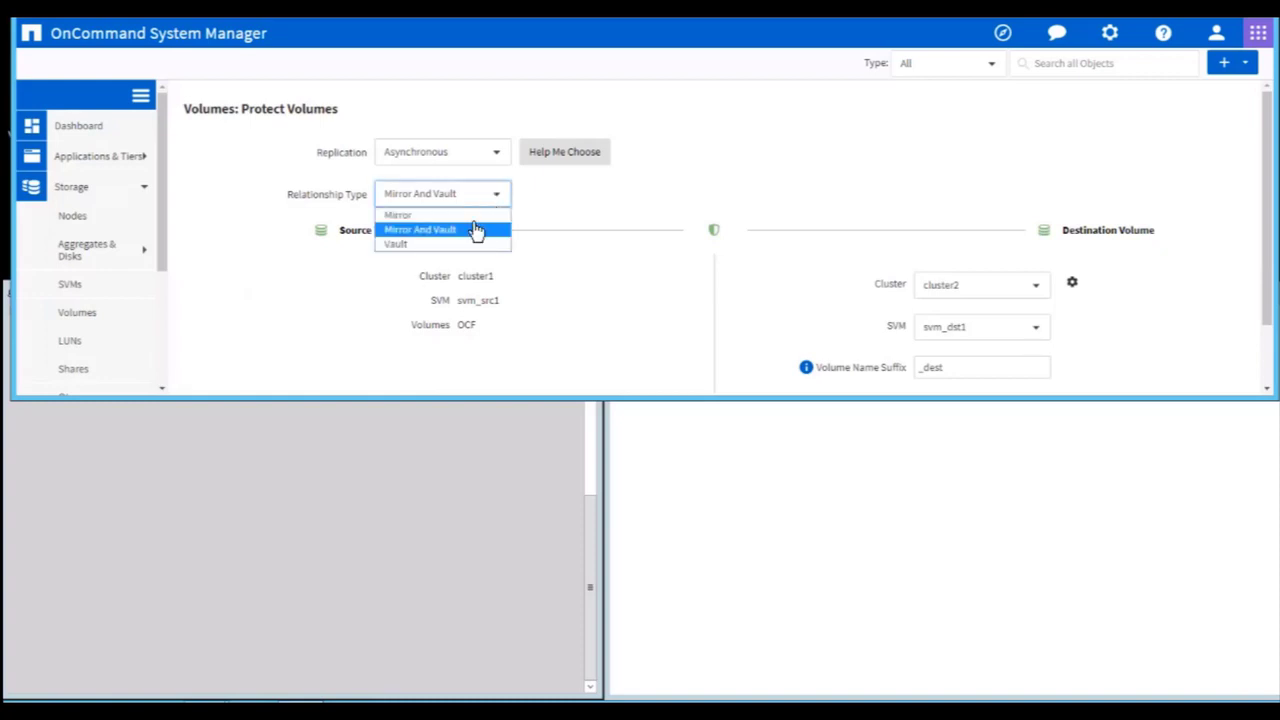
click(397, 215)
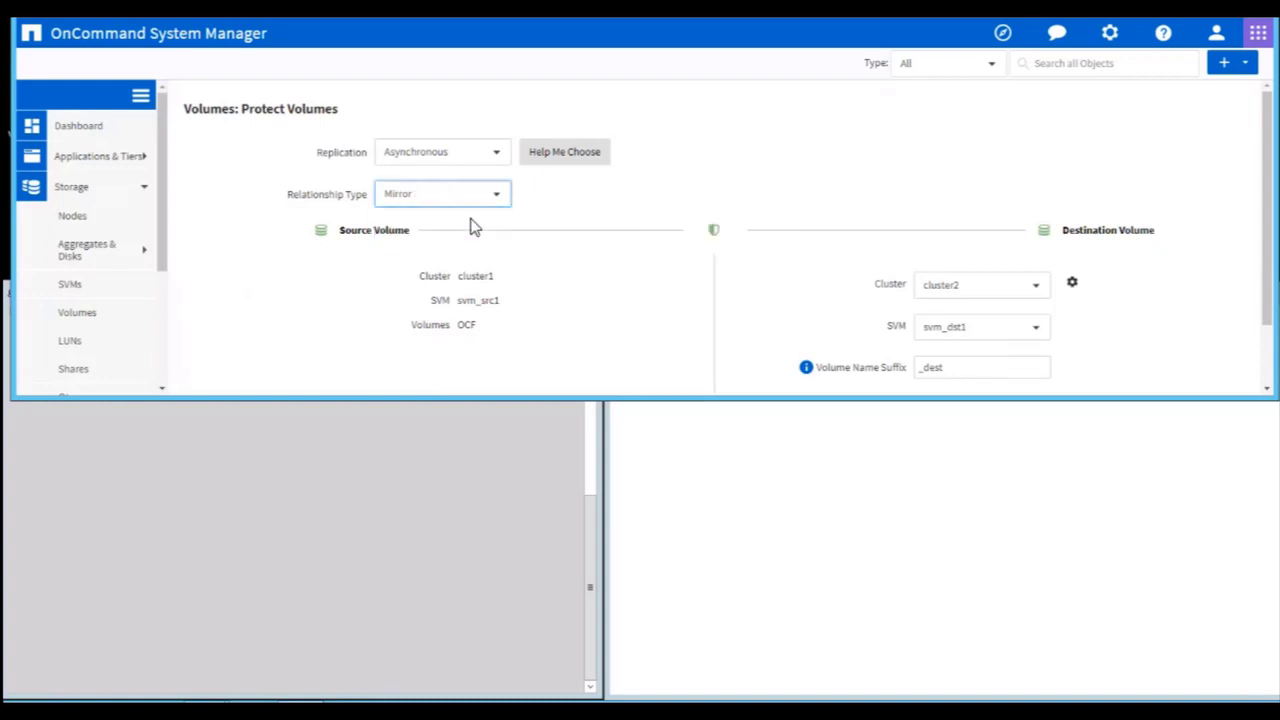
mouse_move(1270, 295)
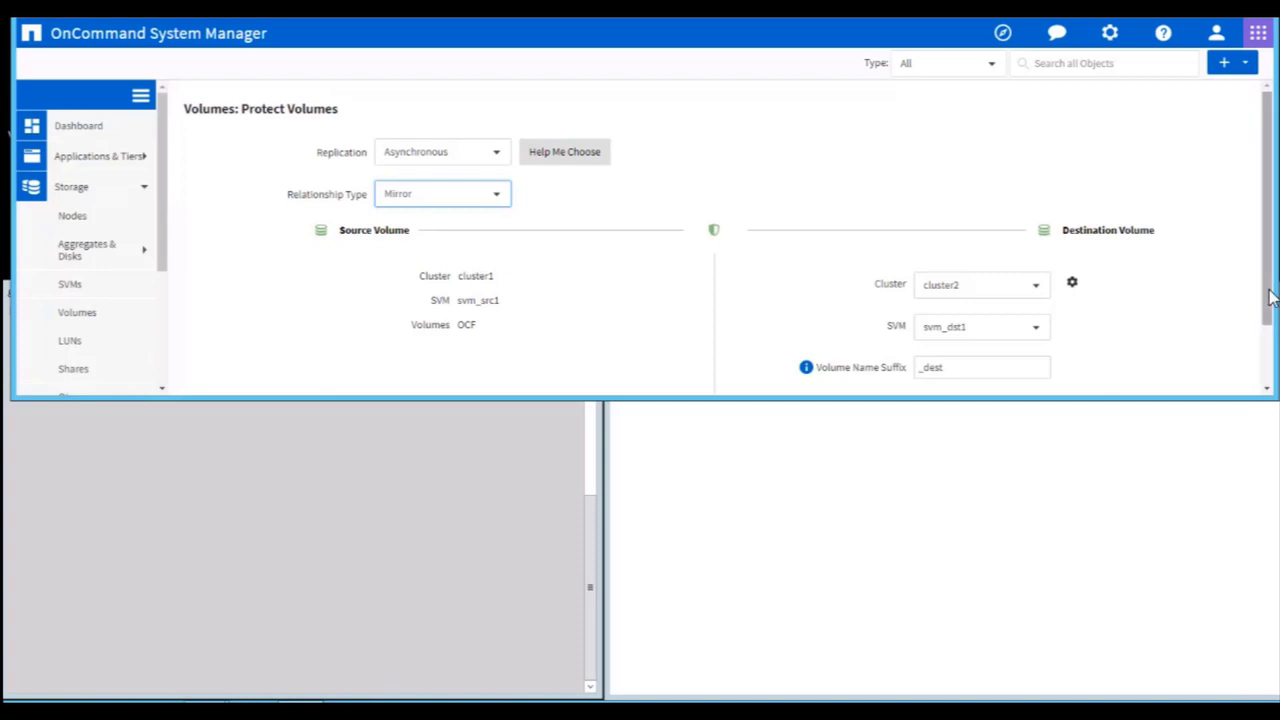
scroll(down, 3)
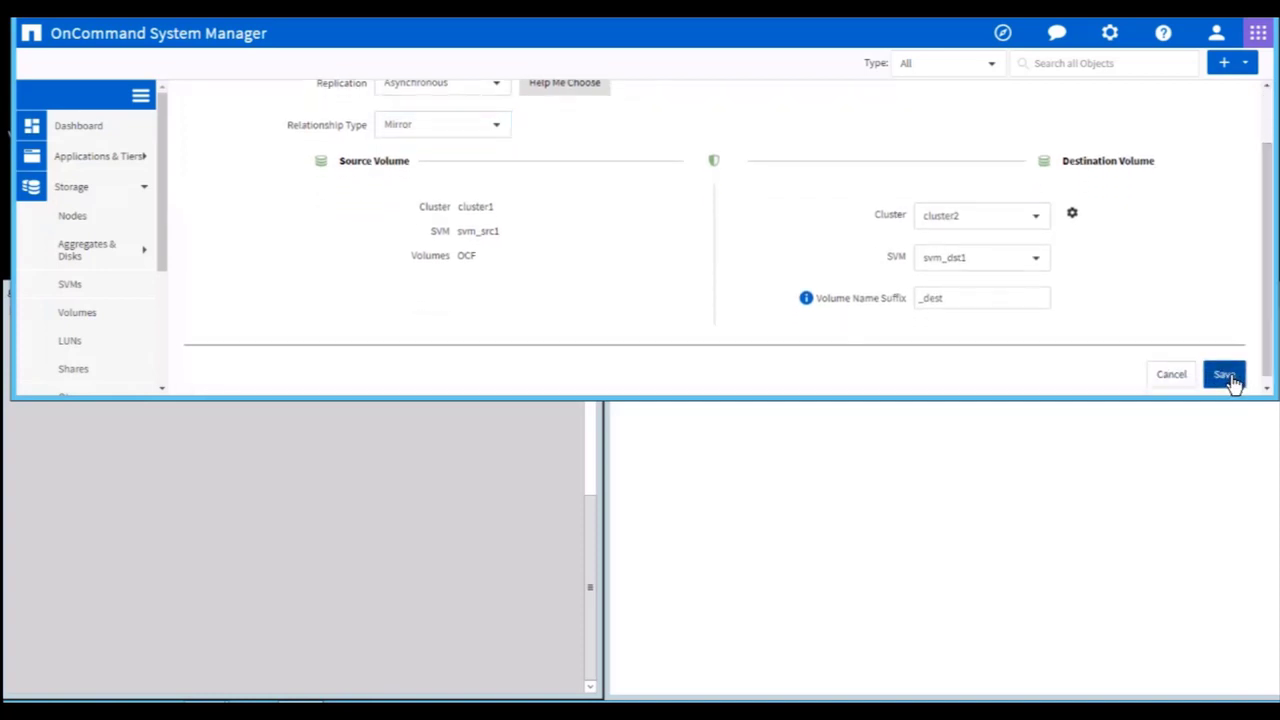
click(1224, 374)
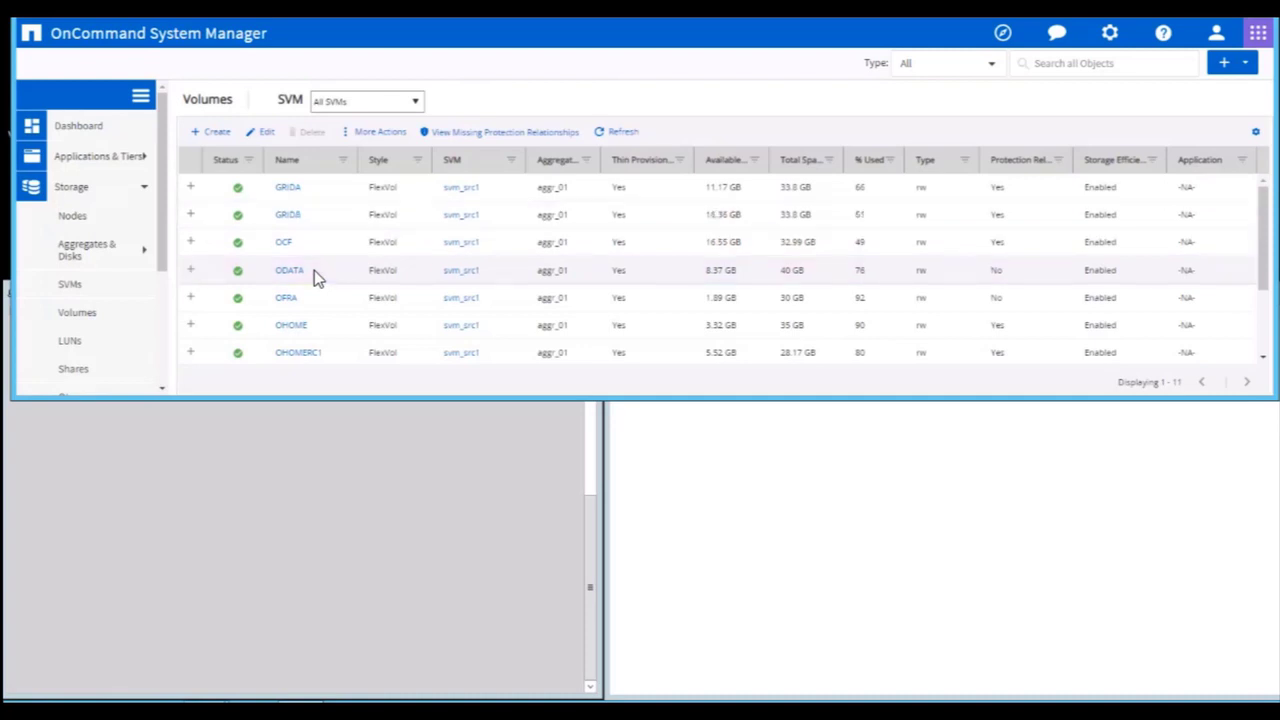
Protect ODATA with synchronous replication and destination name suffix _B, then save.
right_click(289, 270)
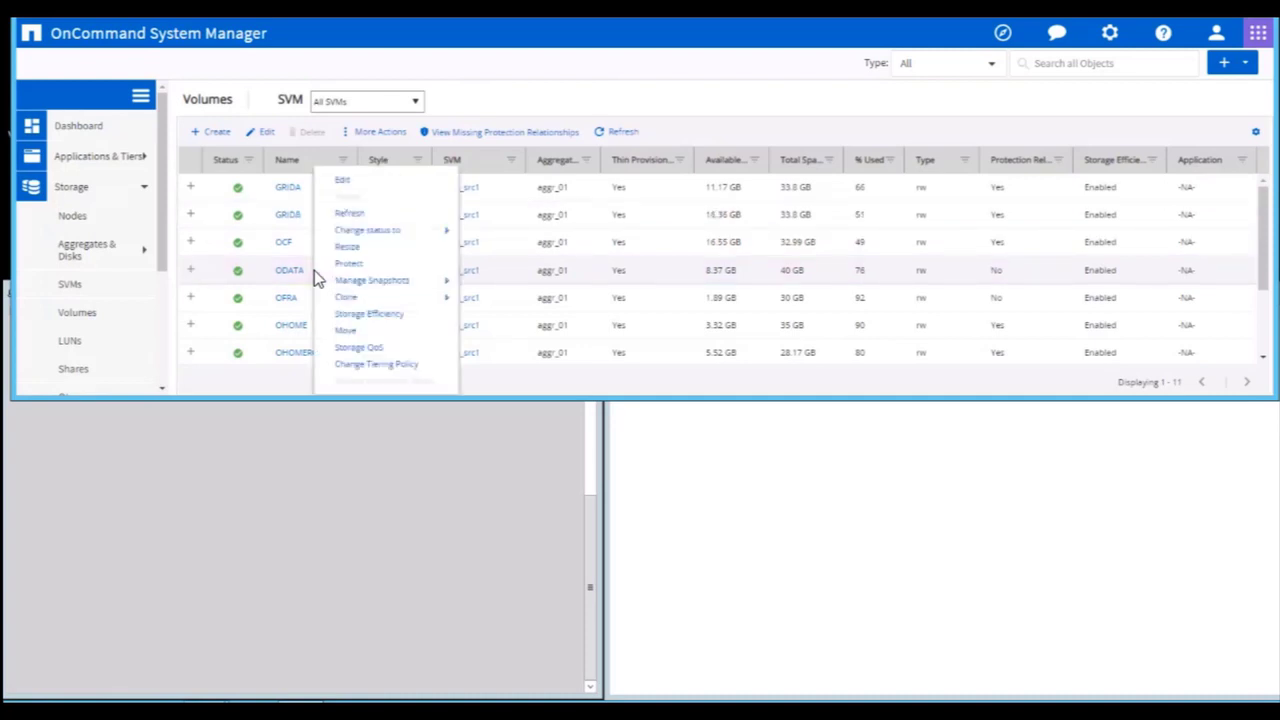
click(349, 263)
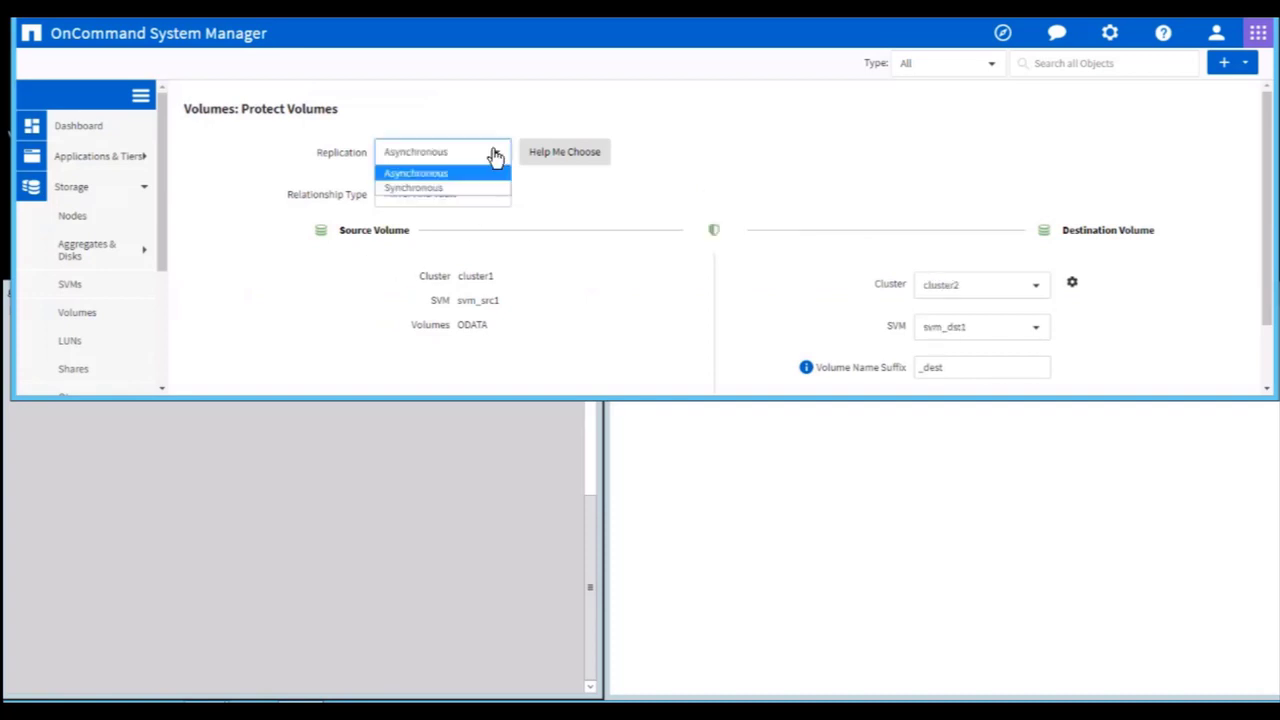
click(412, 187)
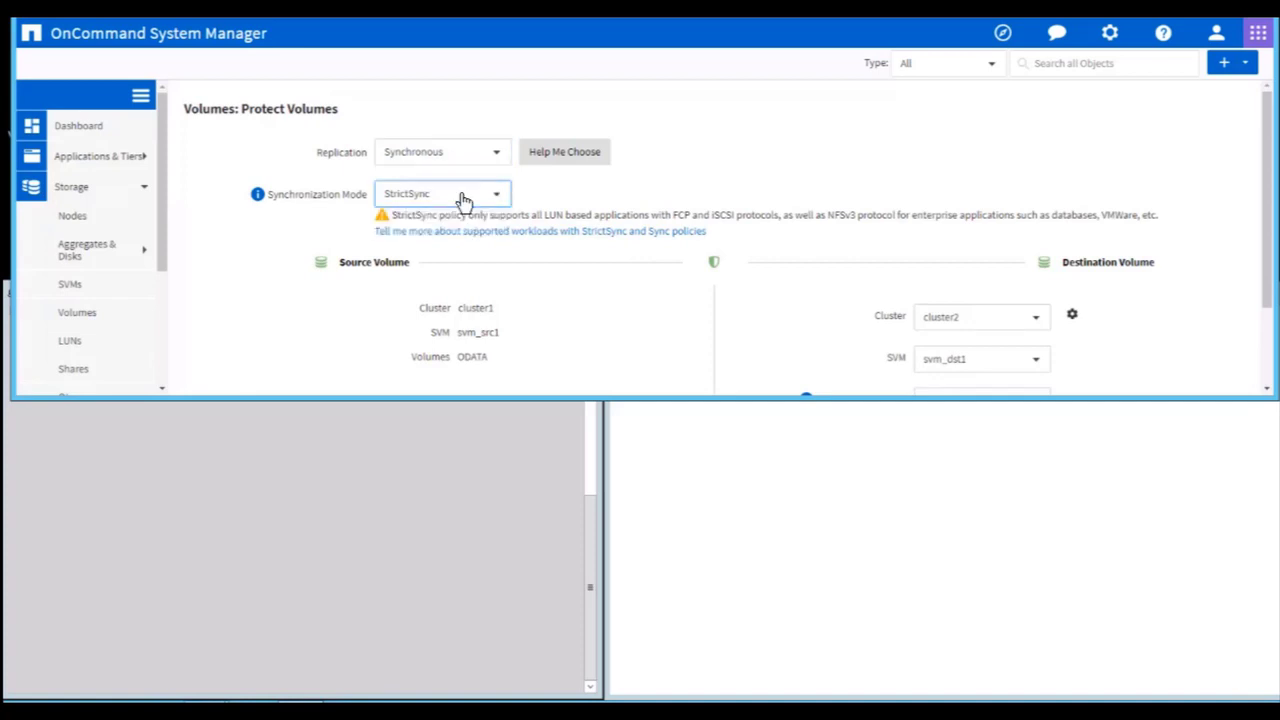
scroll(down, 3)
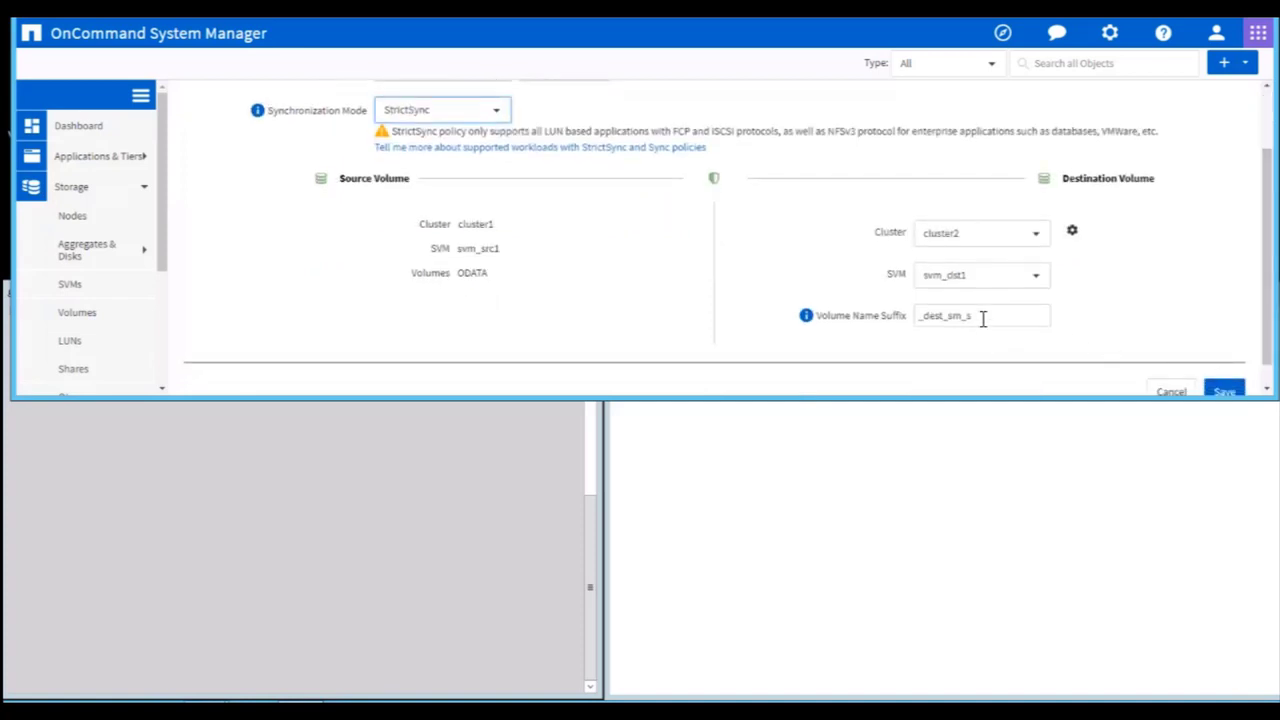
double_click(944, 316)
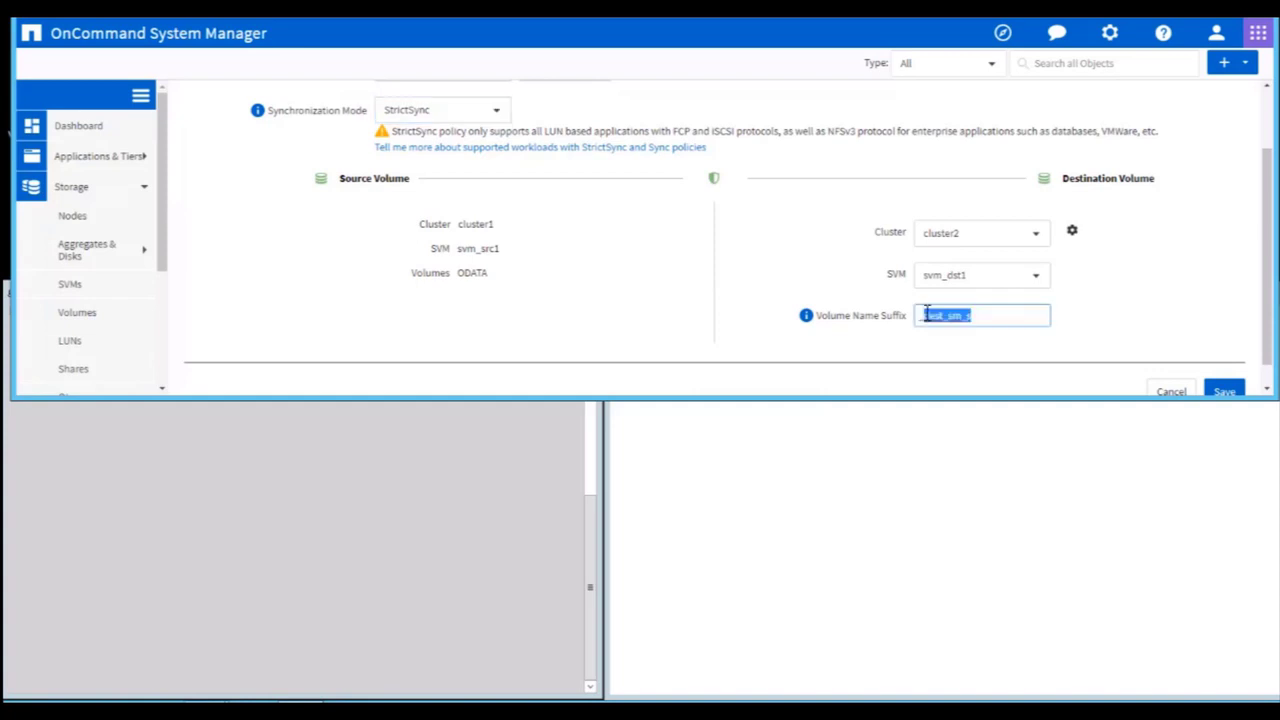
text(_B)
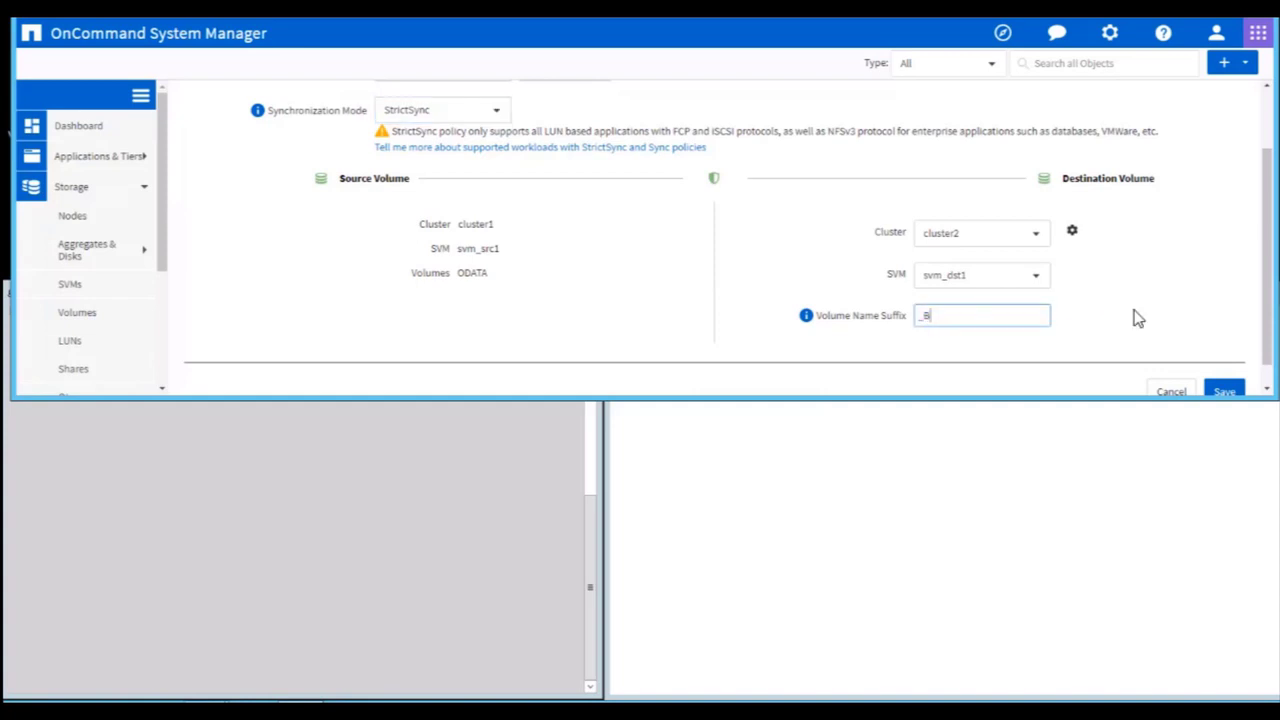
click(1224, 390)
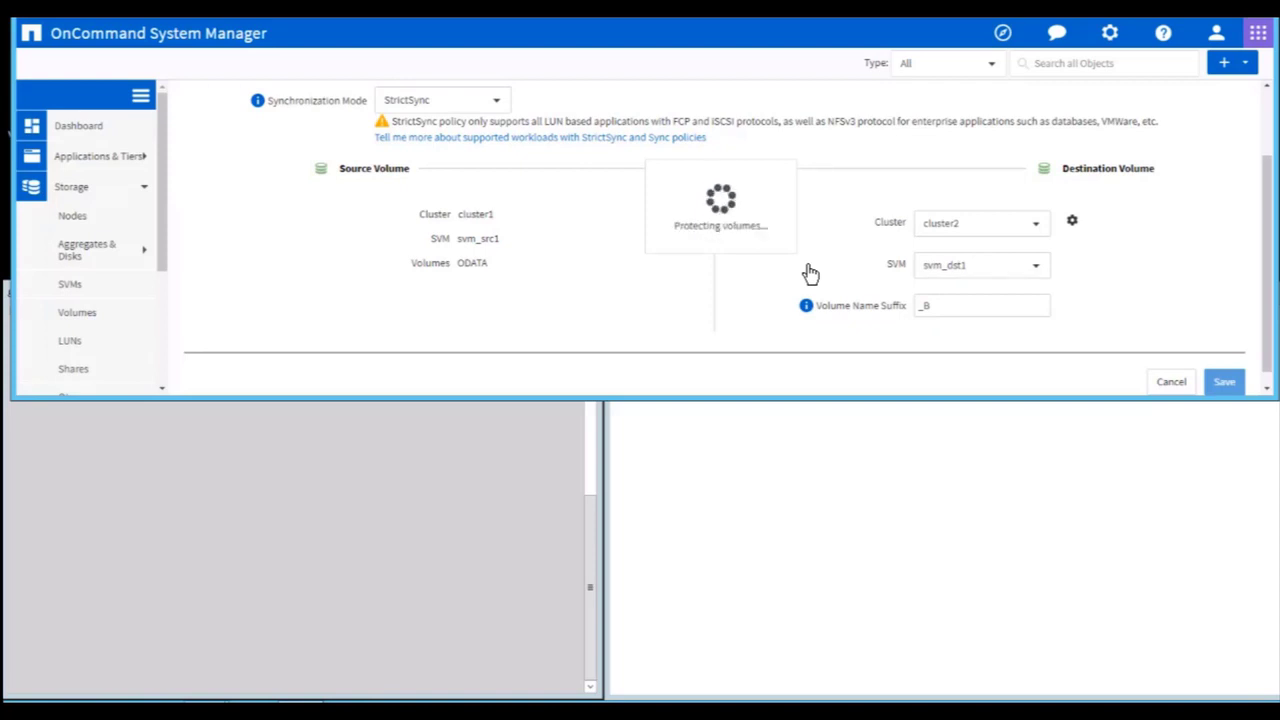
click(1224, 381)
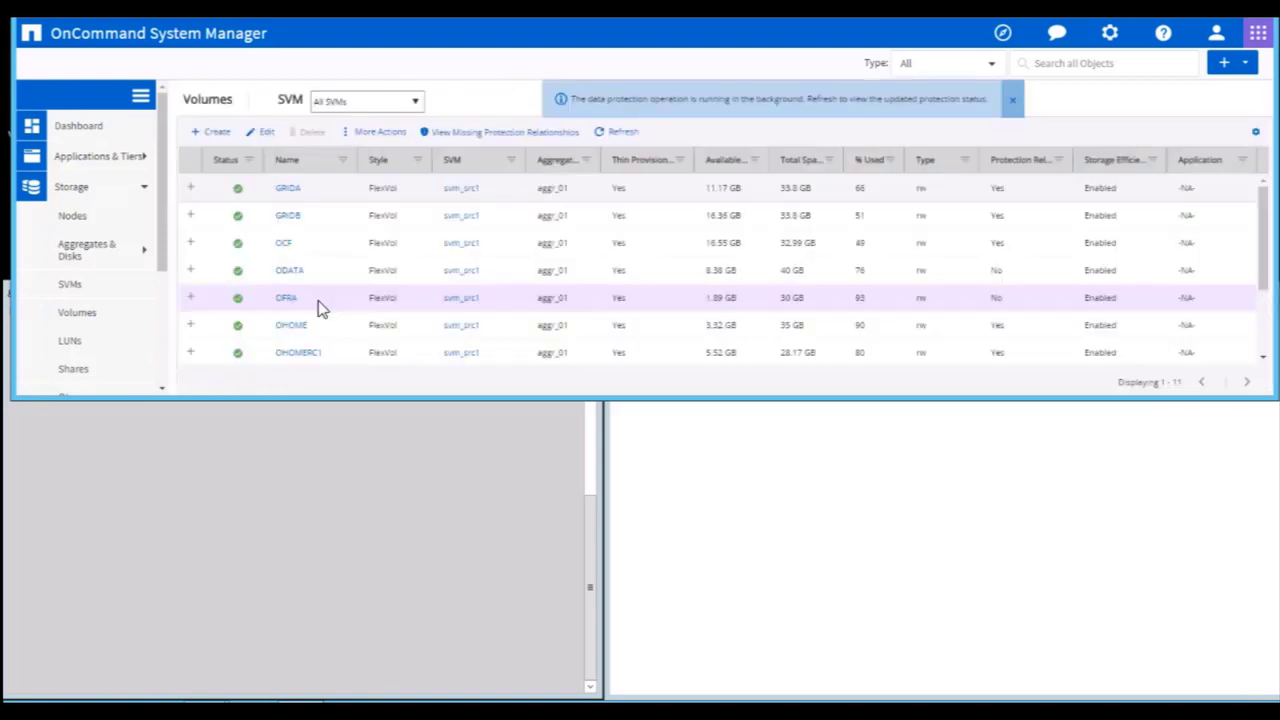
Show OFRA's Clone submenu with Create and View Hierarchy.
right_click(286, 297)
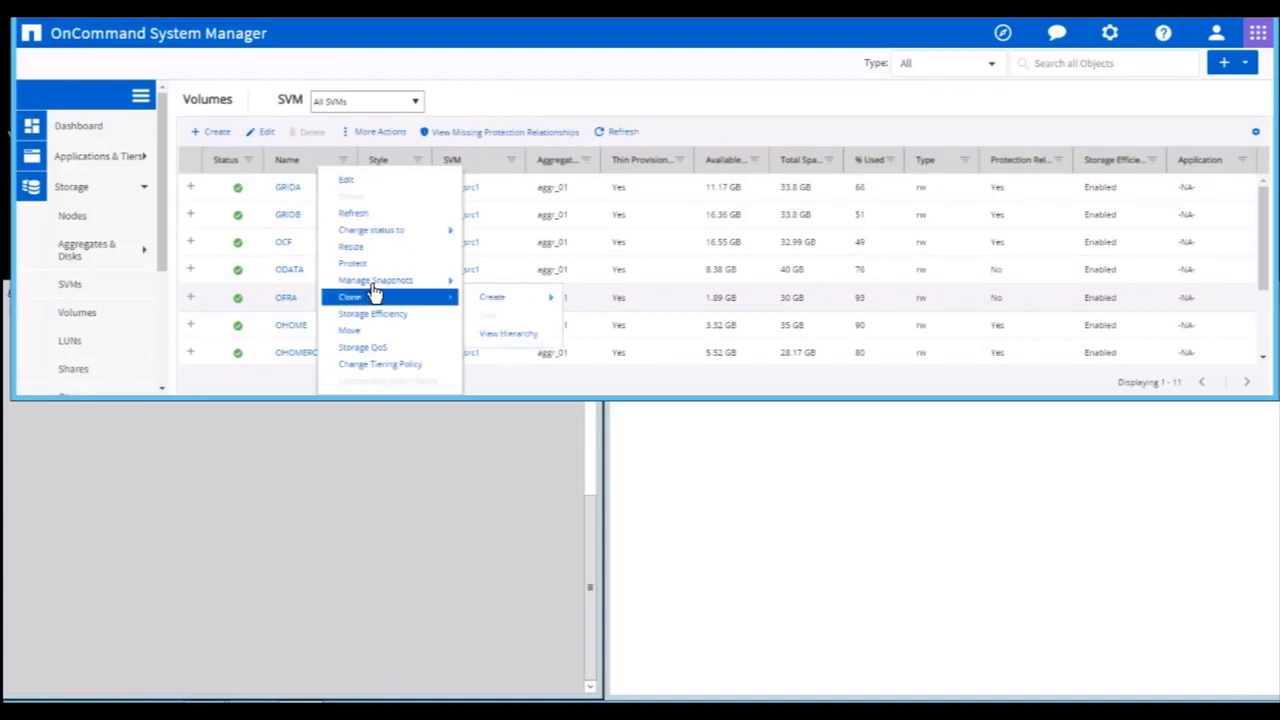
click(352, 262)
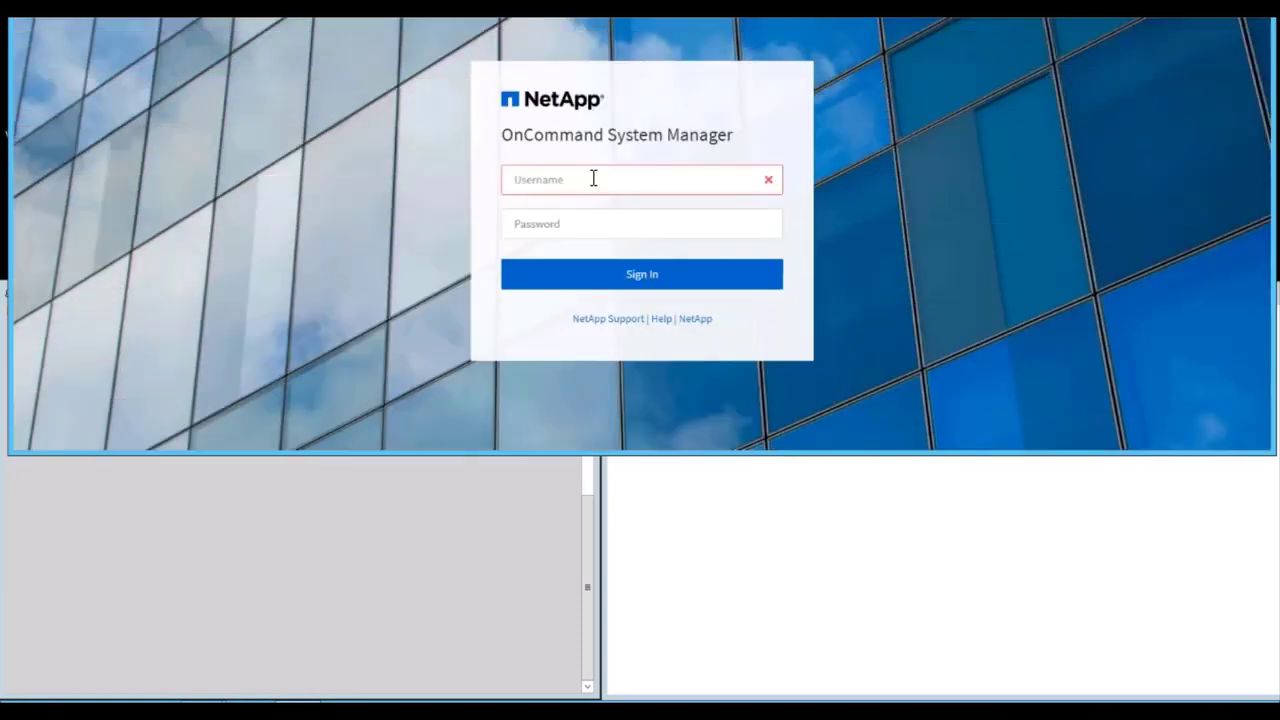
Focus the sign-in user name field to begin logging back in.
click(641, 274)
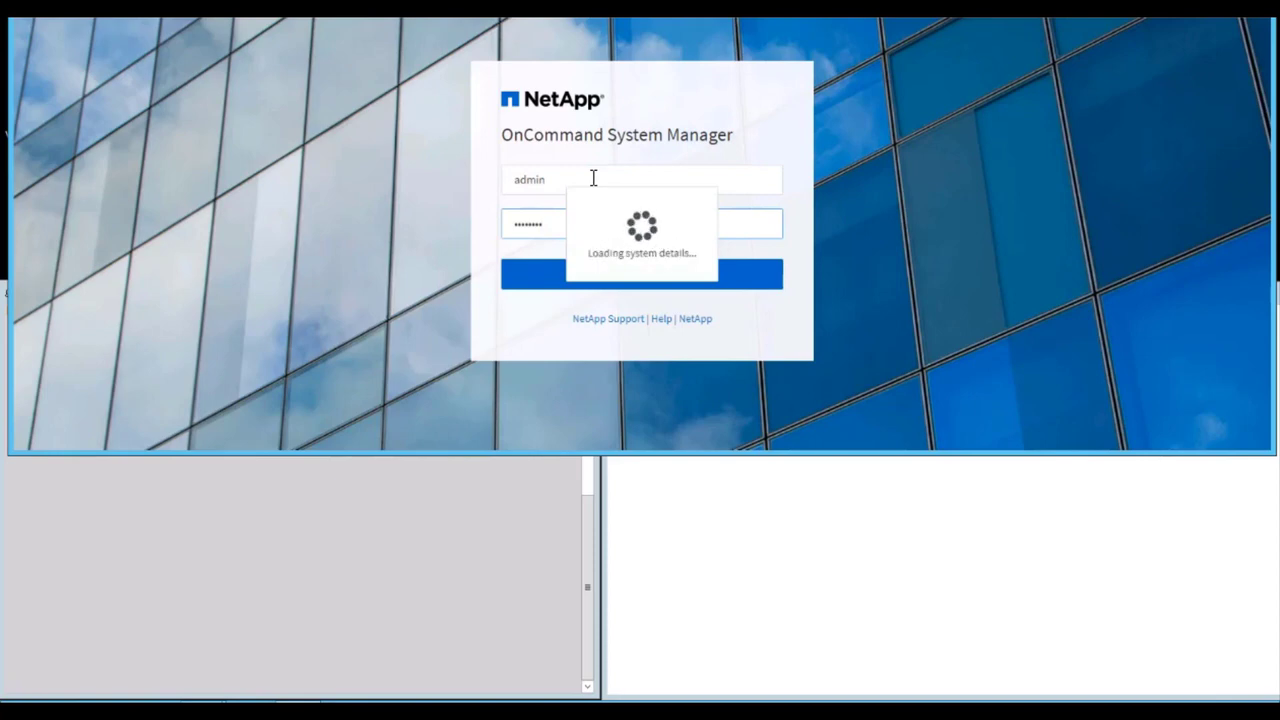
click(641, 273)
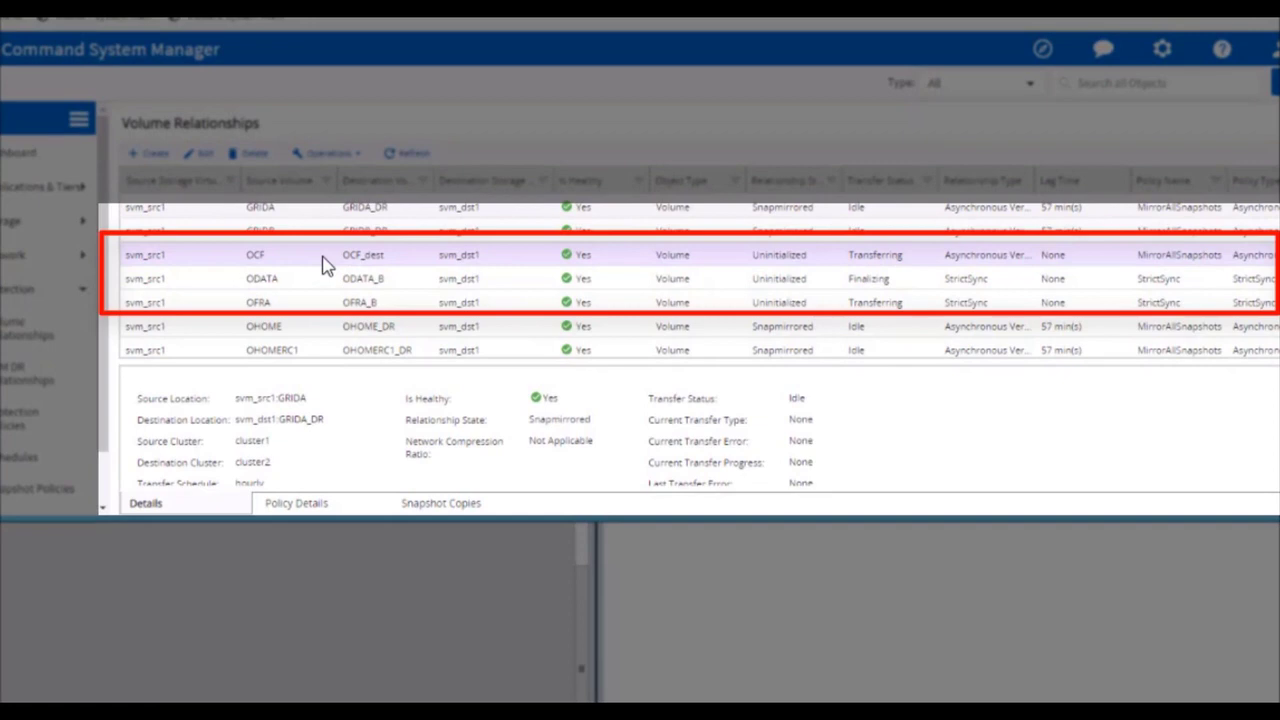
mouse_move(318, 320)
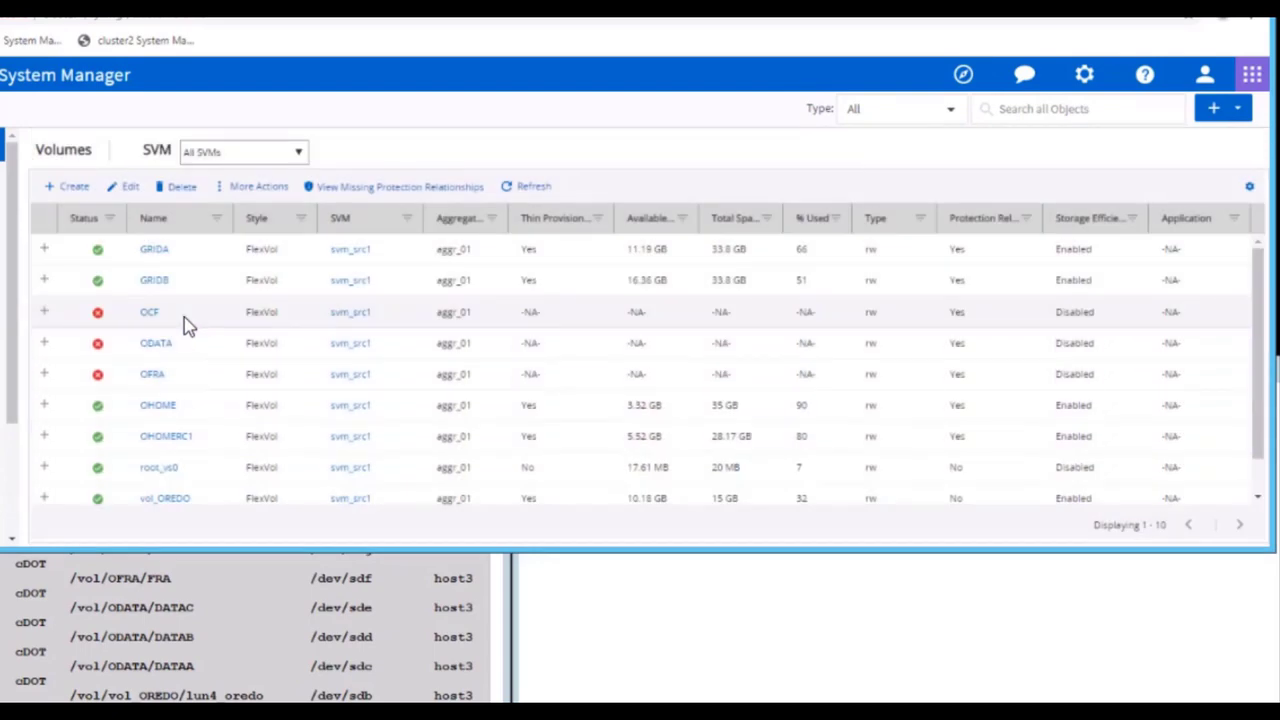
Switch to the cluster2 session and list its volume relationships.
click(155, 342)
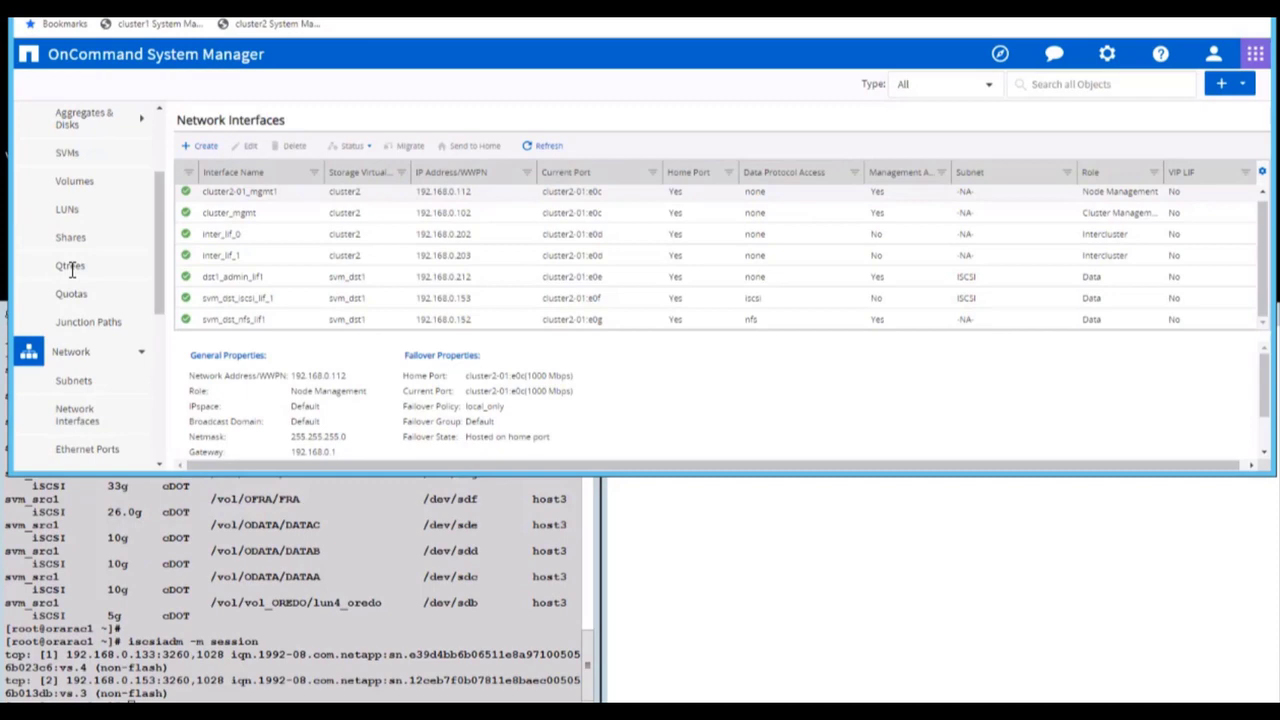
click(84, 395)
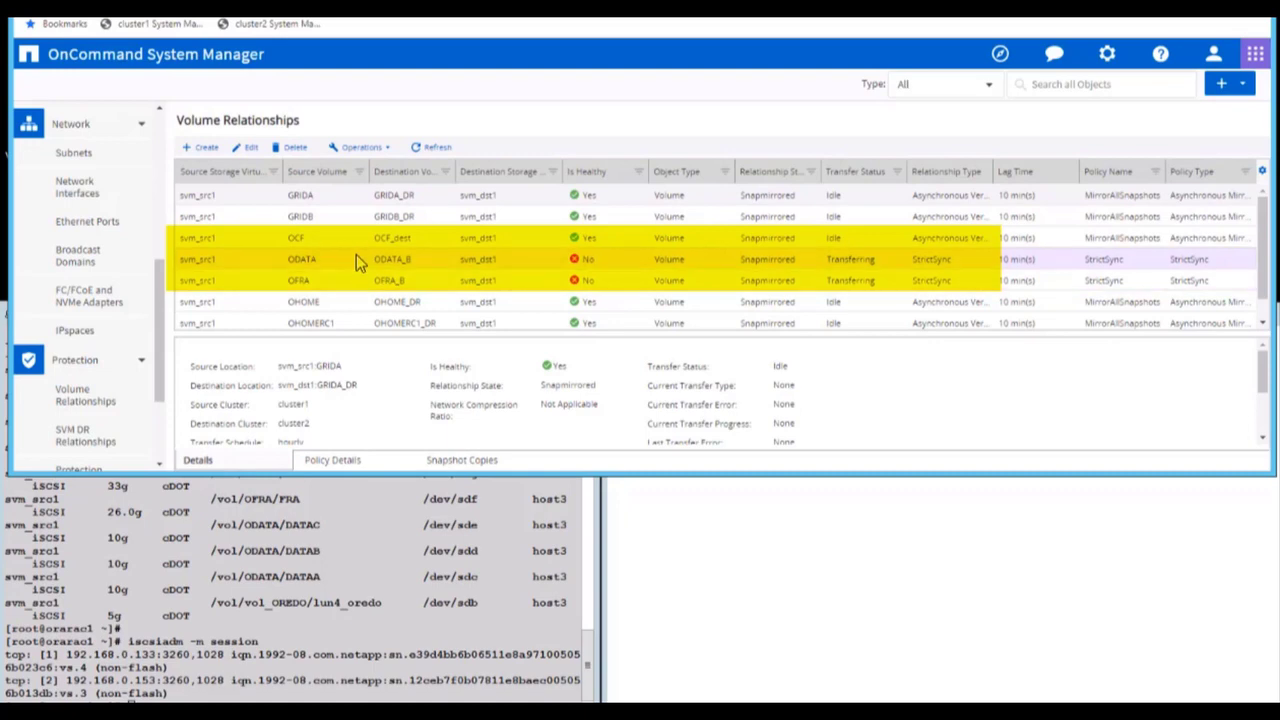
mouse_move(327, 270)
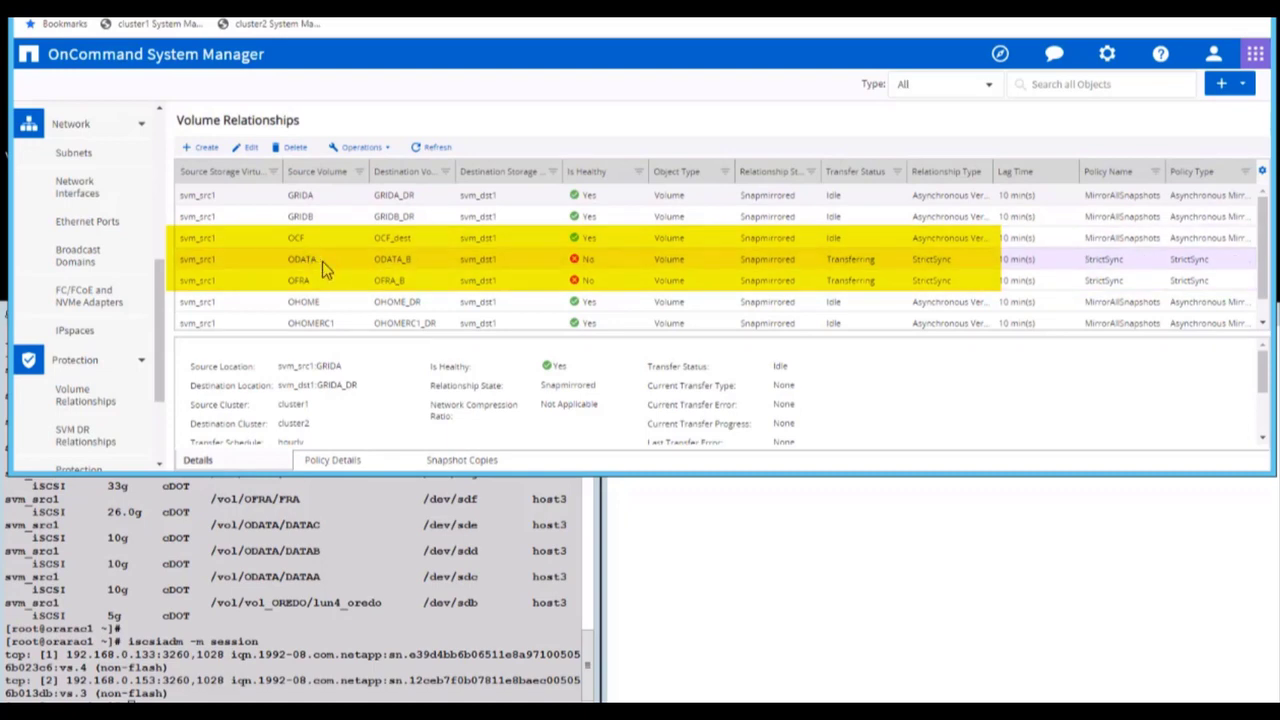
Break the OCF mirror to OCF_dest, ticking the OK-to-break confirmation.
click(358, 147)
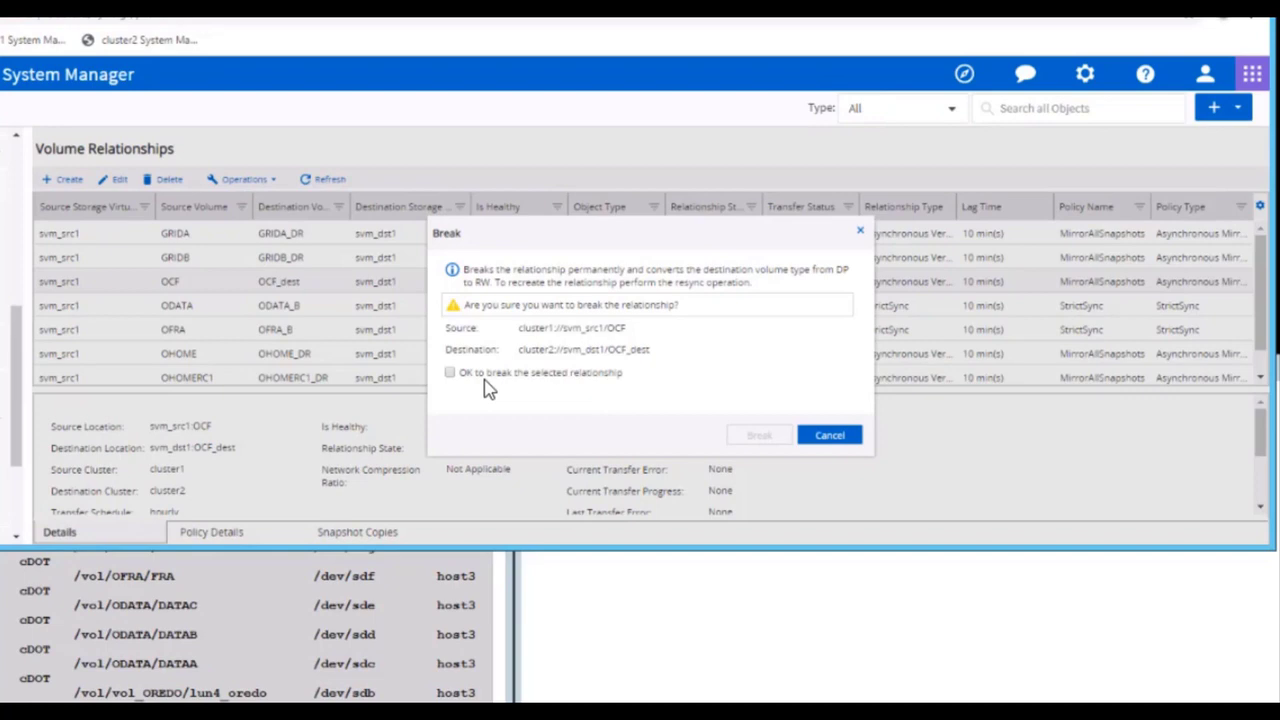
click(450, 372)
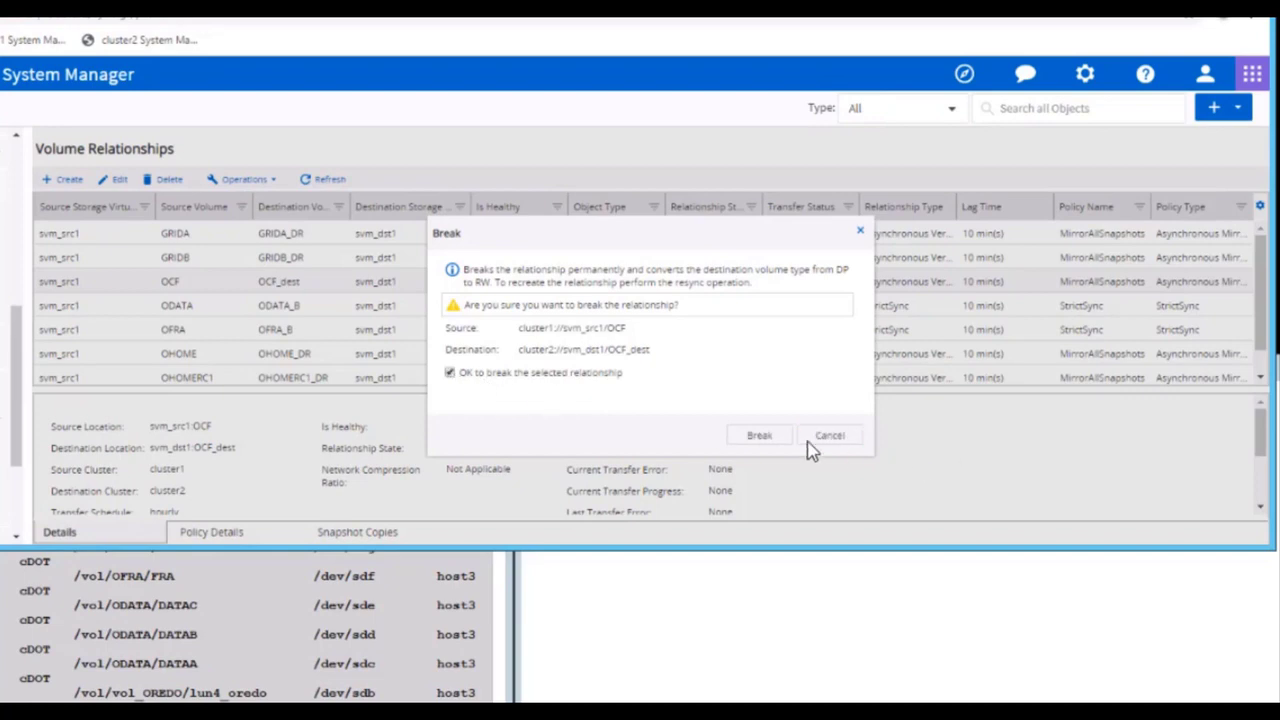
click(759, 435)
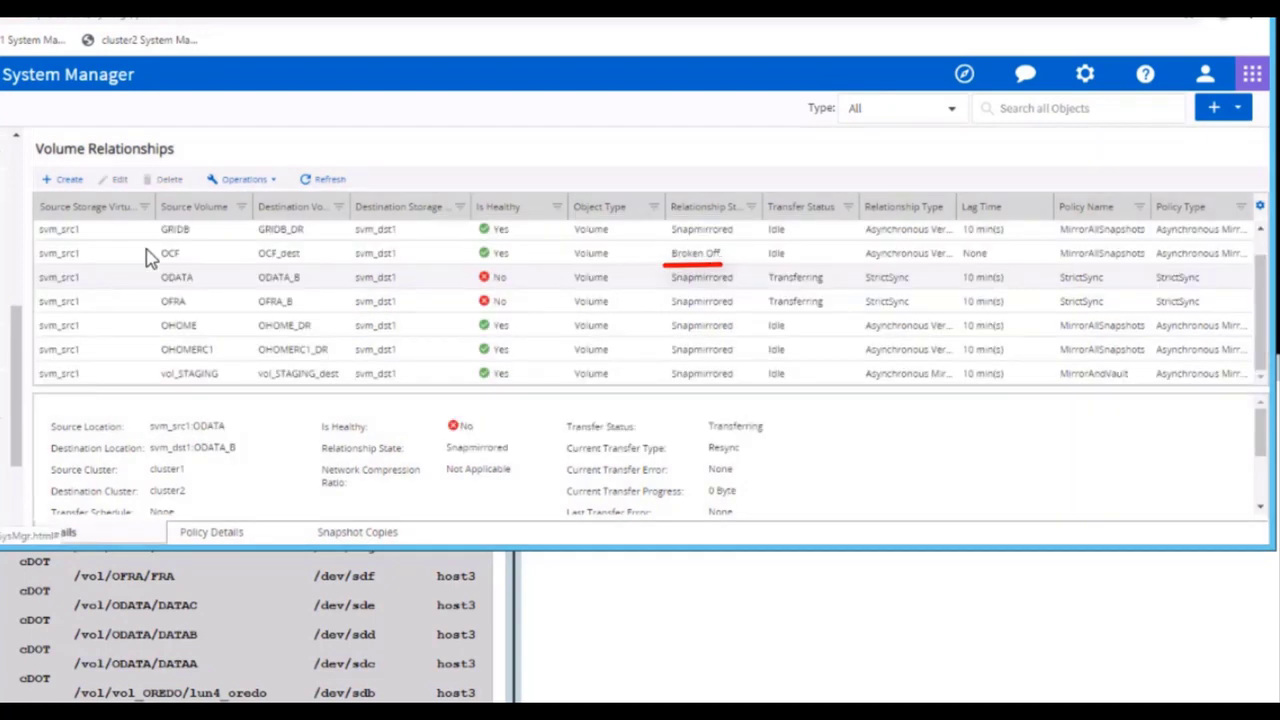
Quiesce the ODATA relationship, ticking the confirmation box.
click(244, 179)
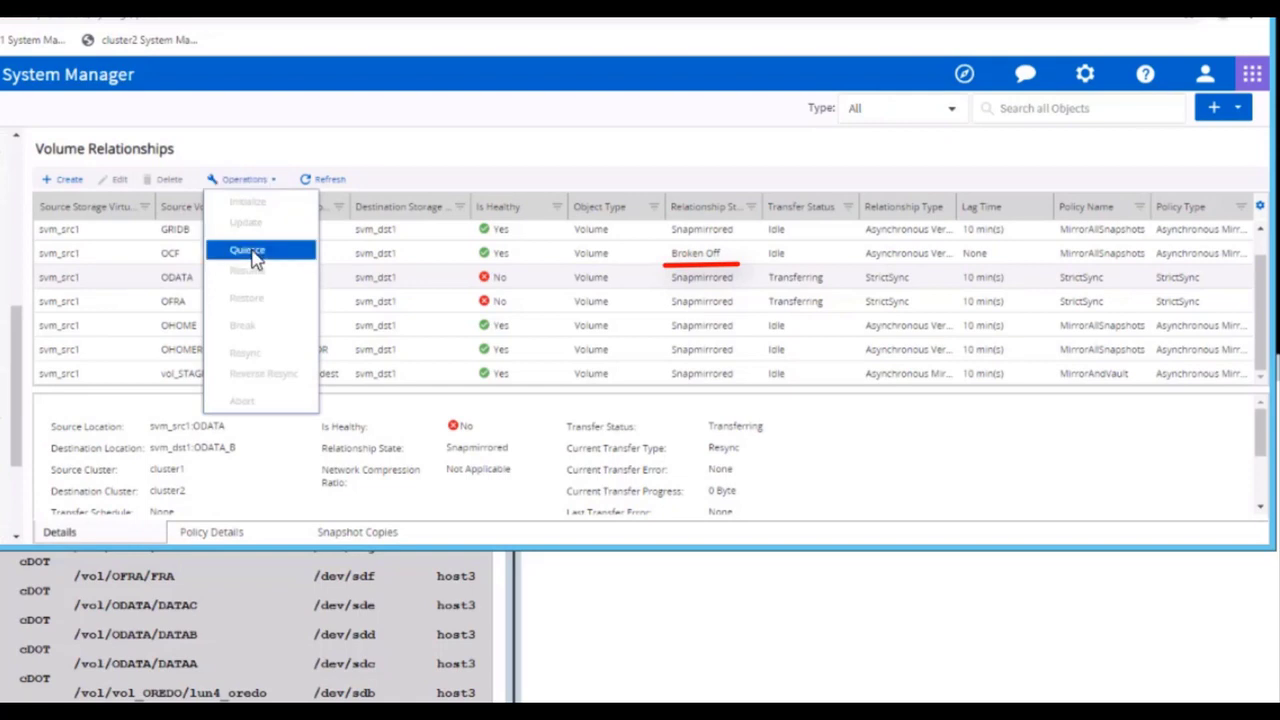
click(247, 249)
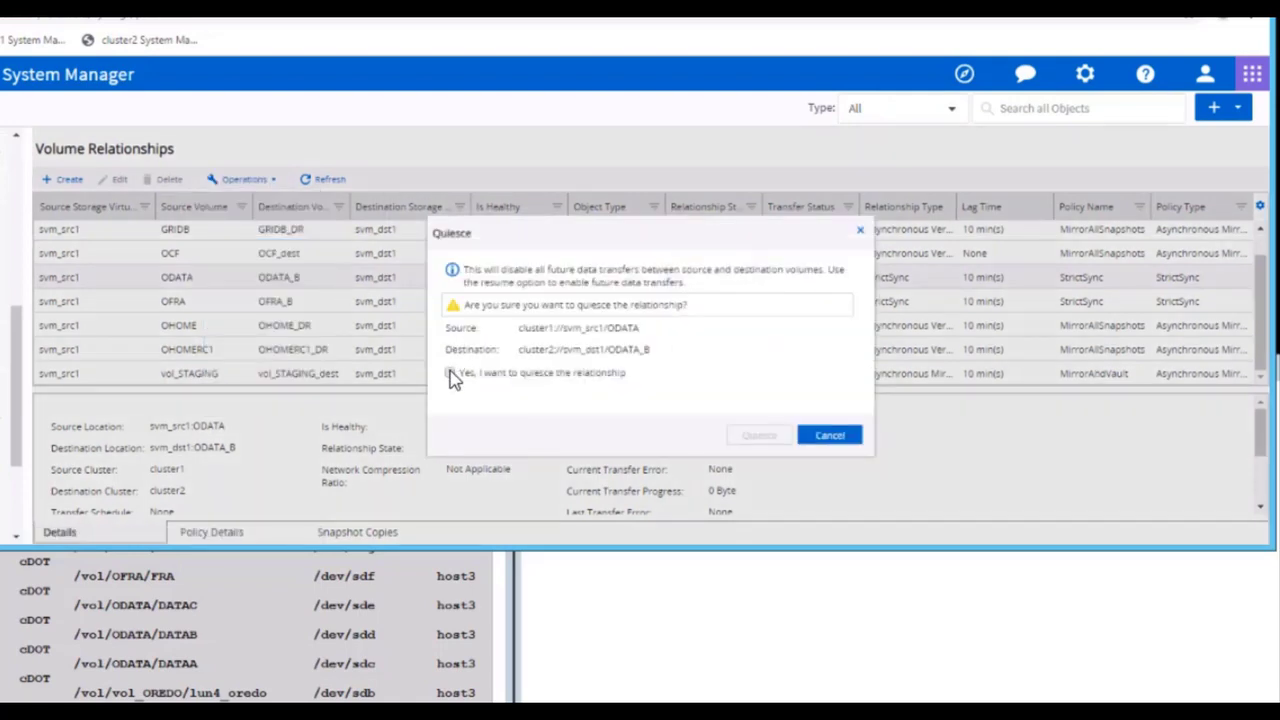
click(450, 372)
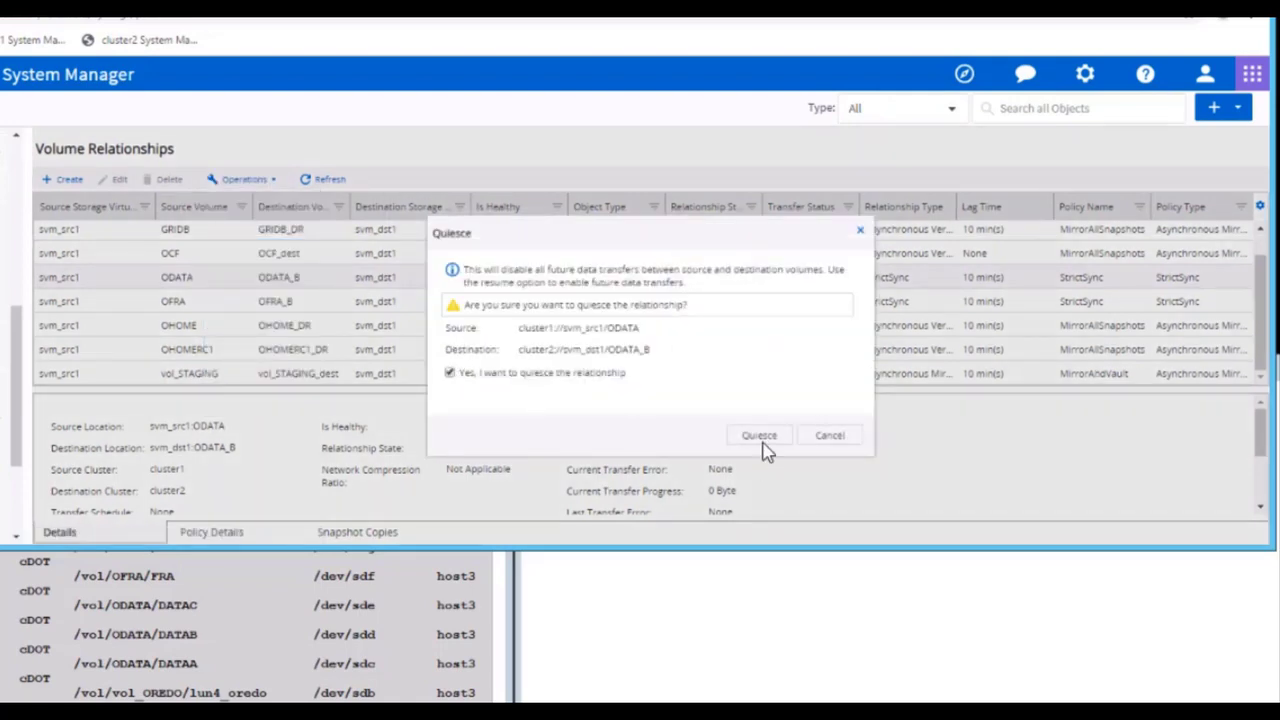
click(758, 434)
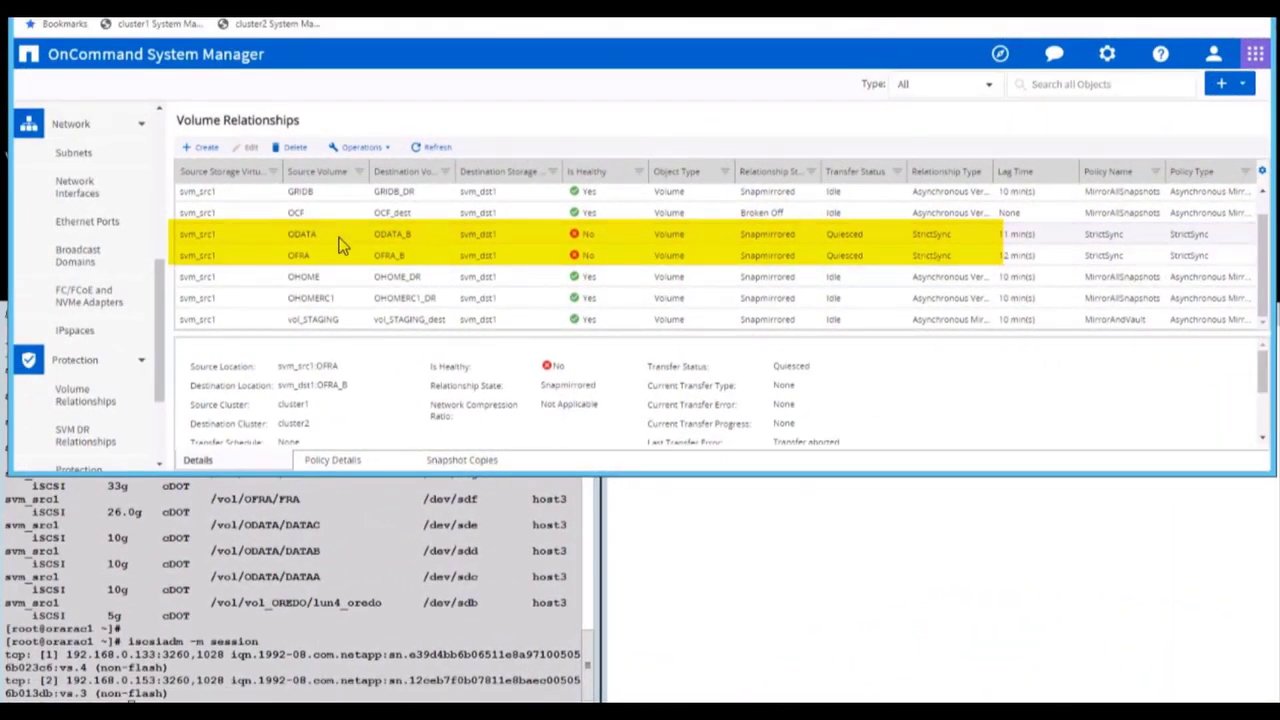
Break the OFRA relationship, then start breaking the ODATA relationship.
click(361, 147)
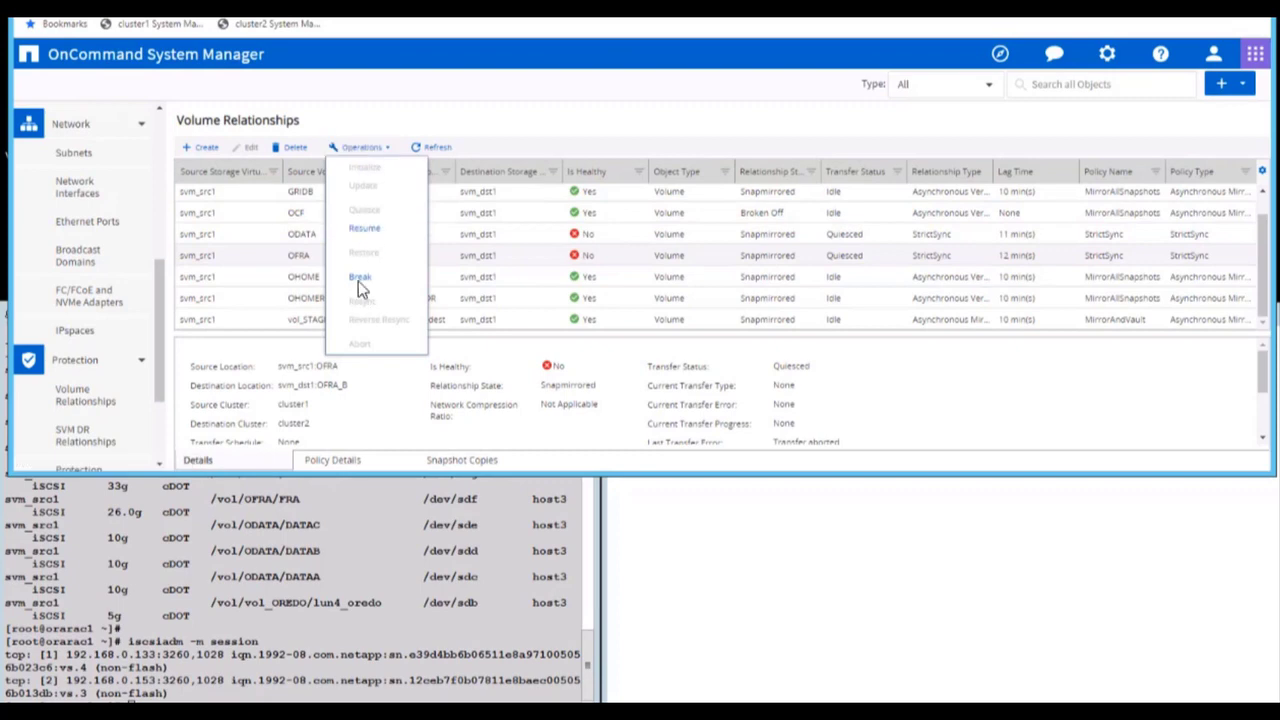
click(360, 277)
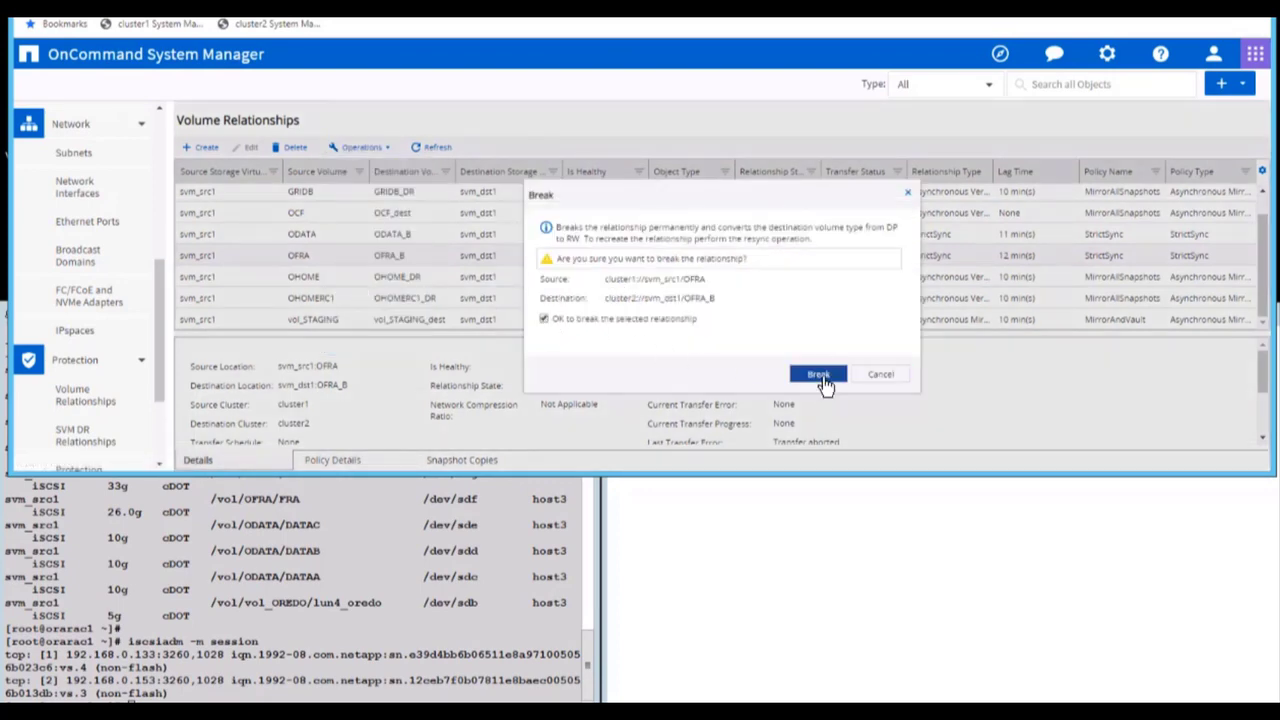
click(818, 373)
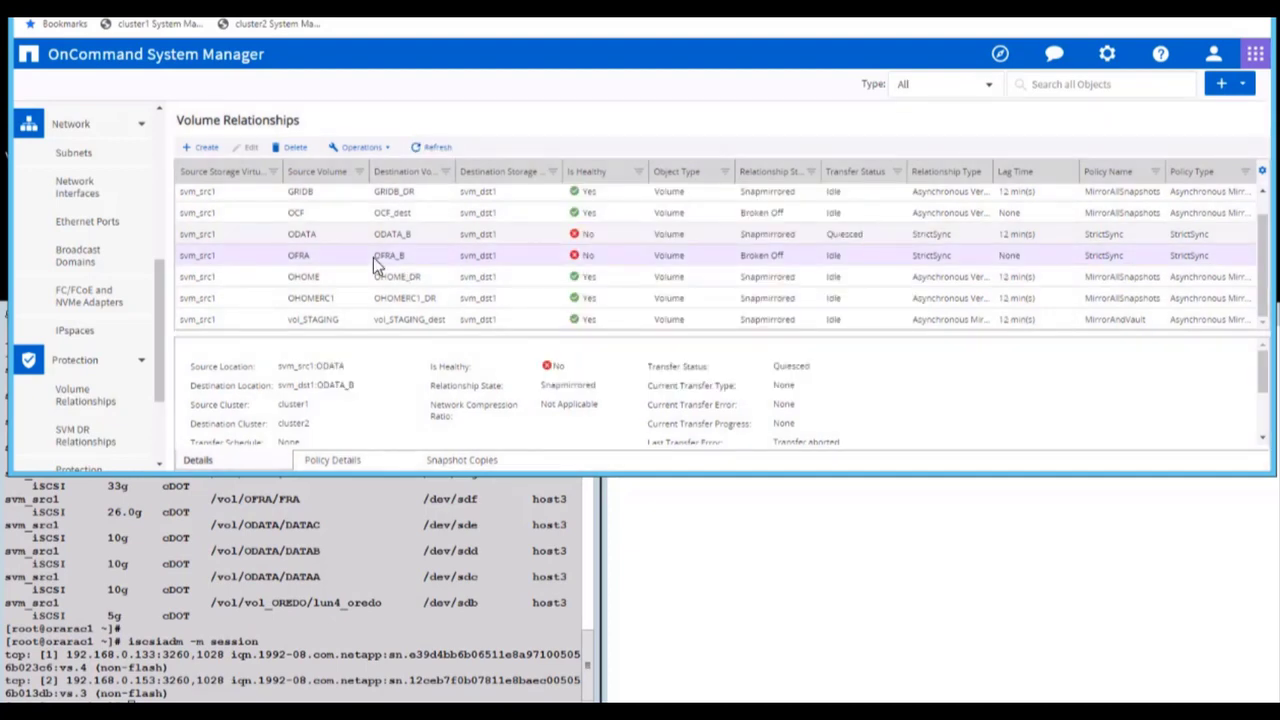
mouse_move(390, 243)
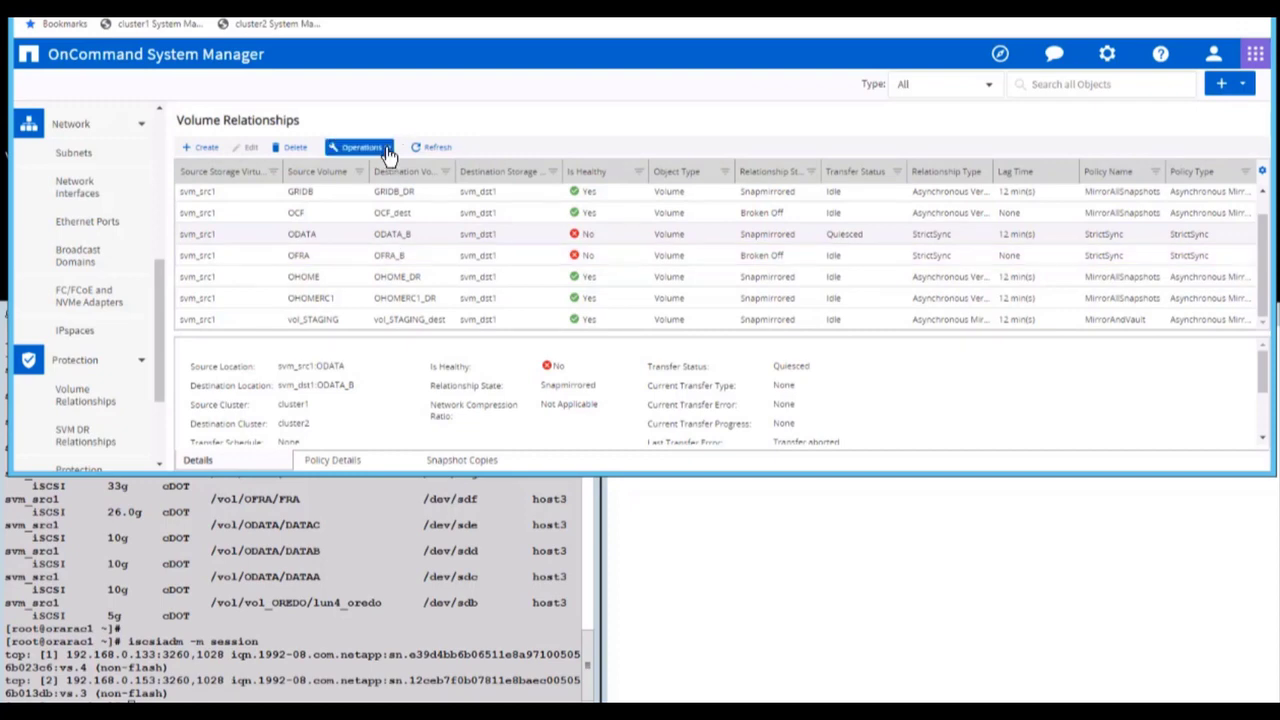
click(362, 147)
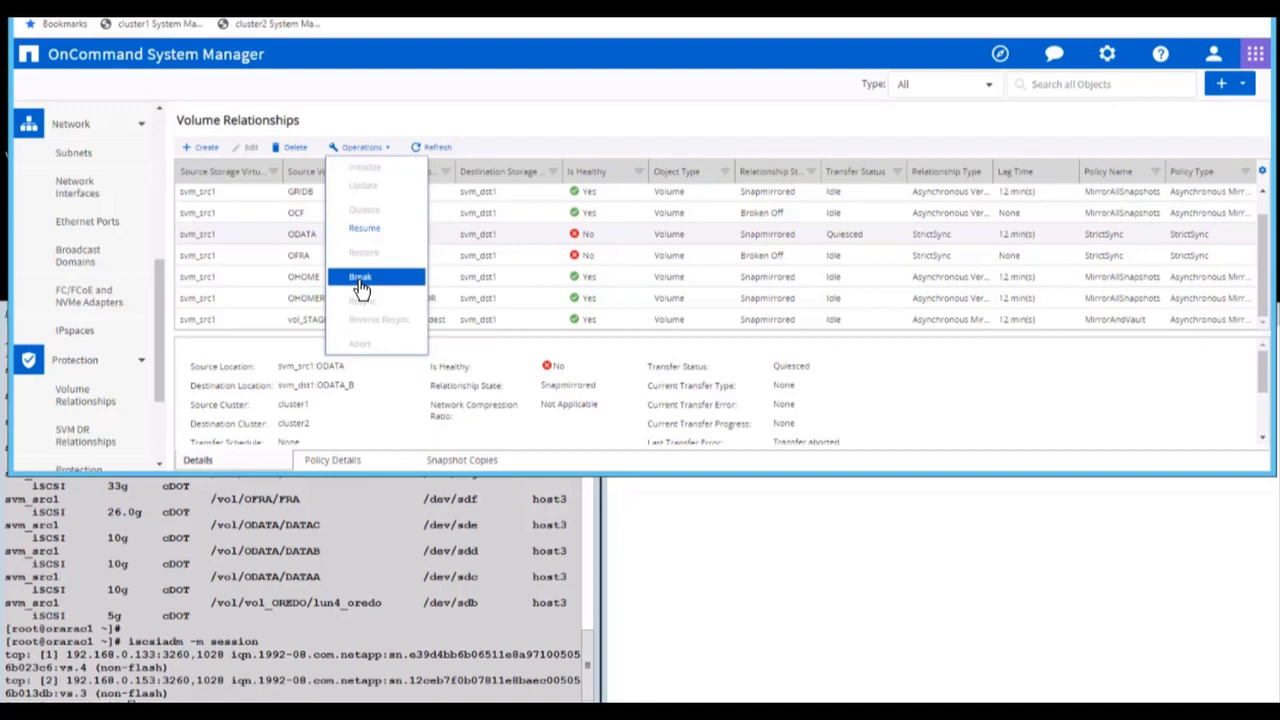
click(360, 276)
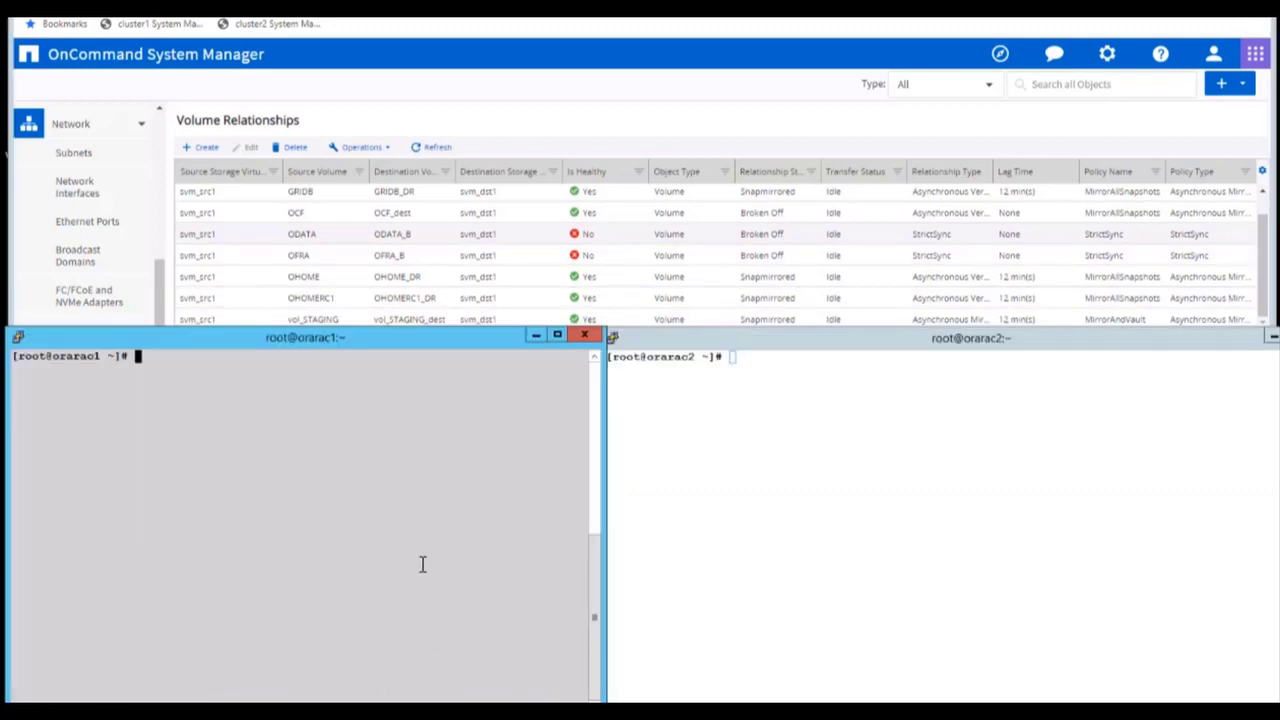
Run 'sanlun lun show' on orarac1, then start it on orarac2.
text(sanlun lun show)
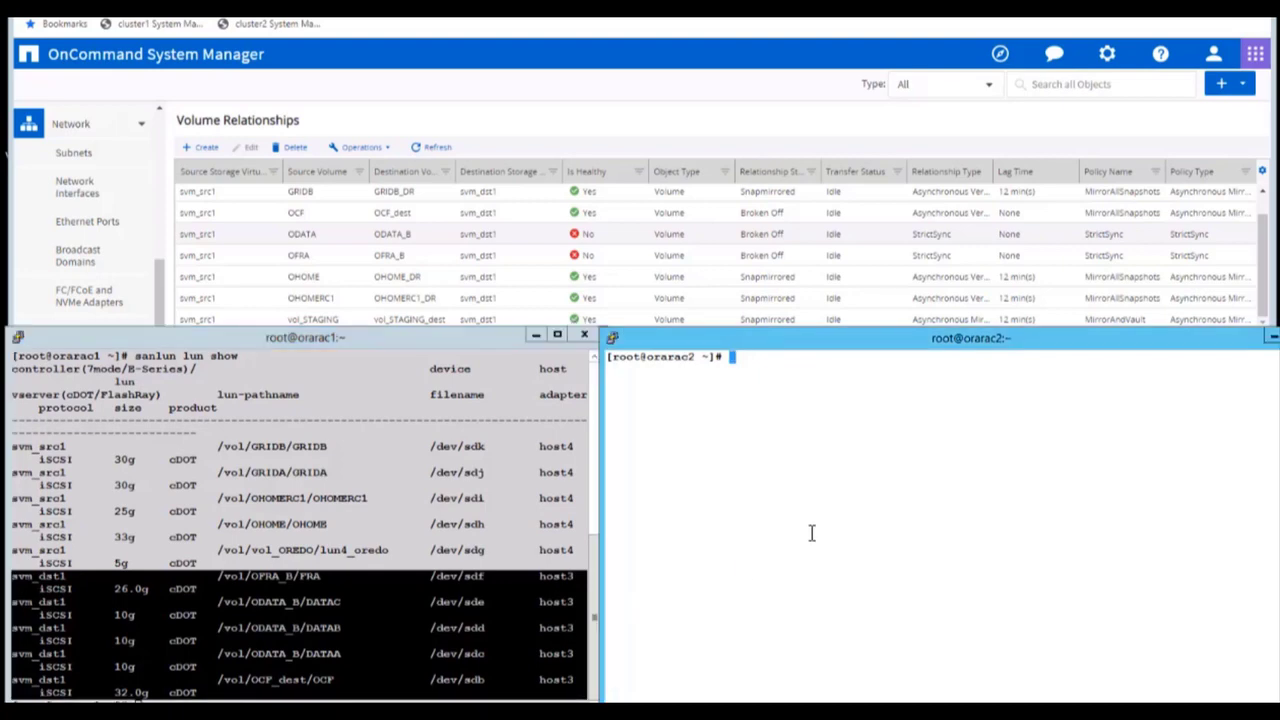
text(sanlun)
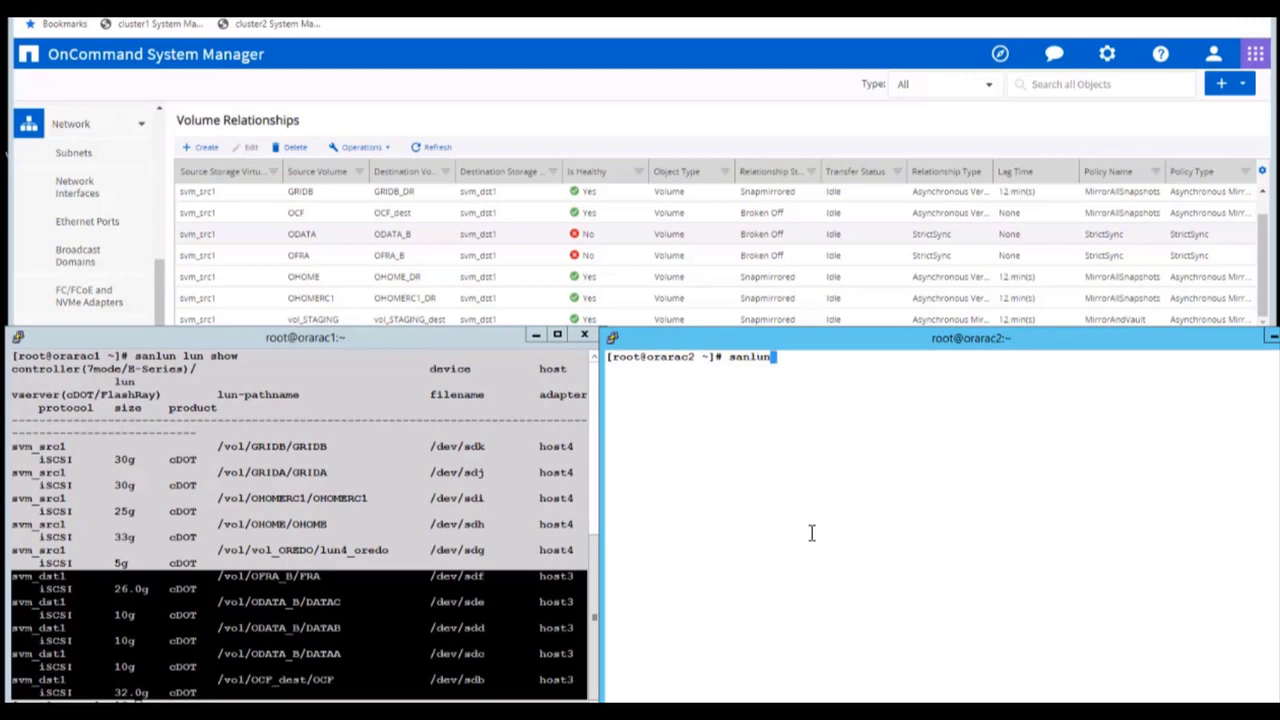
text(lun sho)
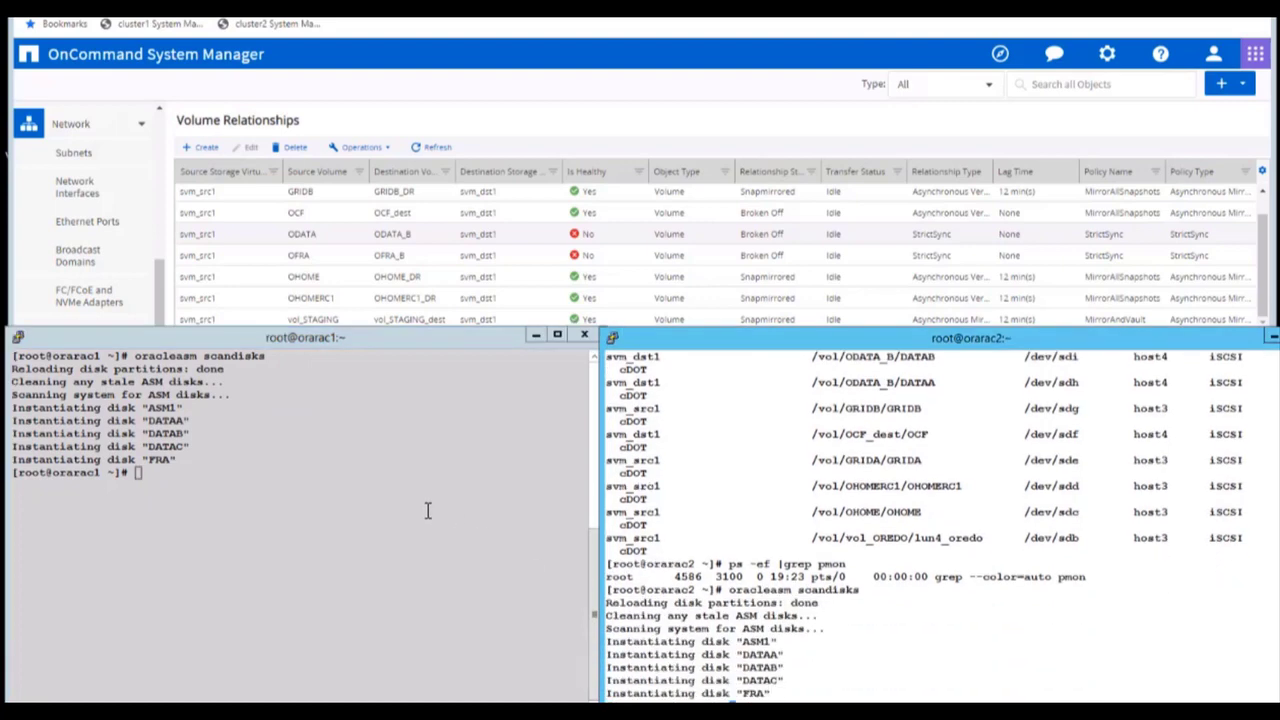
Run 'oracleasm listdisks' to list the instantiated ASM disks.
text(oracleasm listdisks)
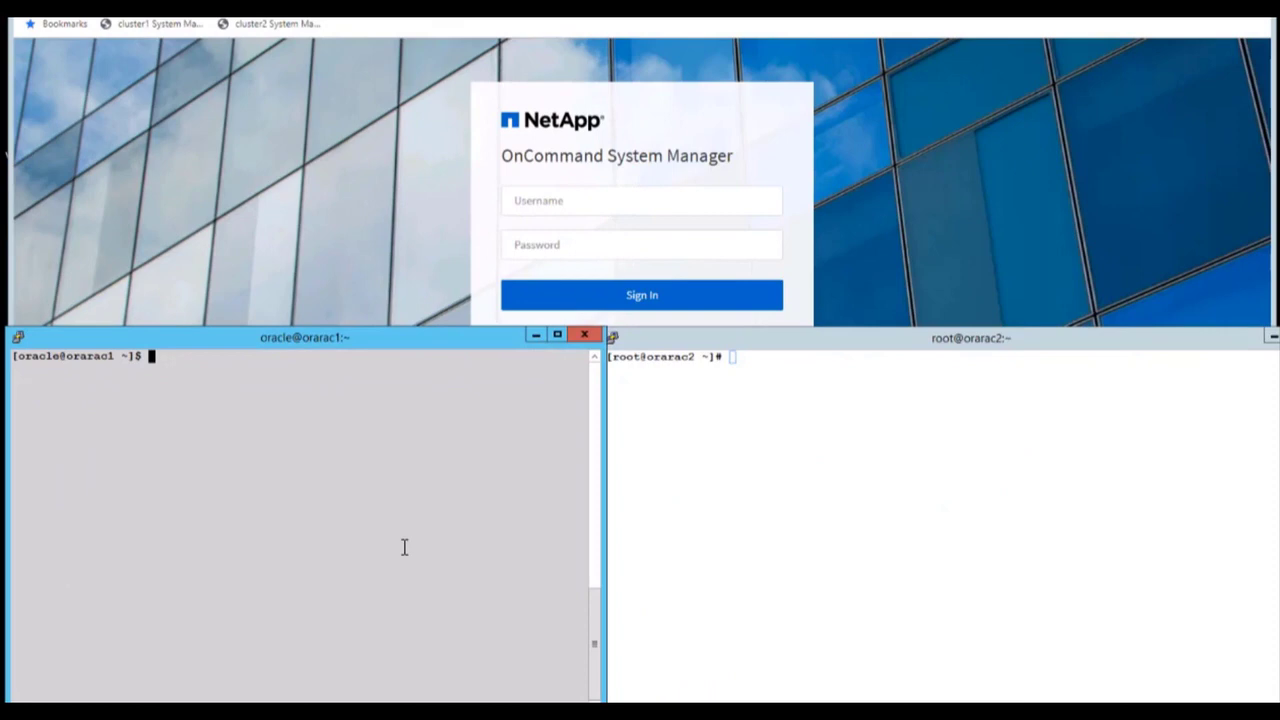
Run 'ps -ef | grep pmon' on orarac1, then begin 'ps -ef' on orarac2.
text(ps -ef)
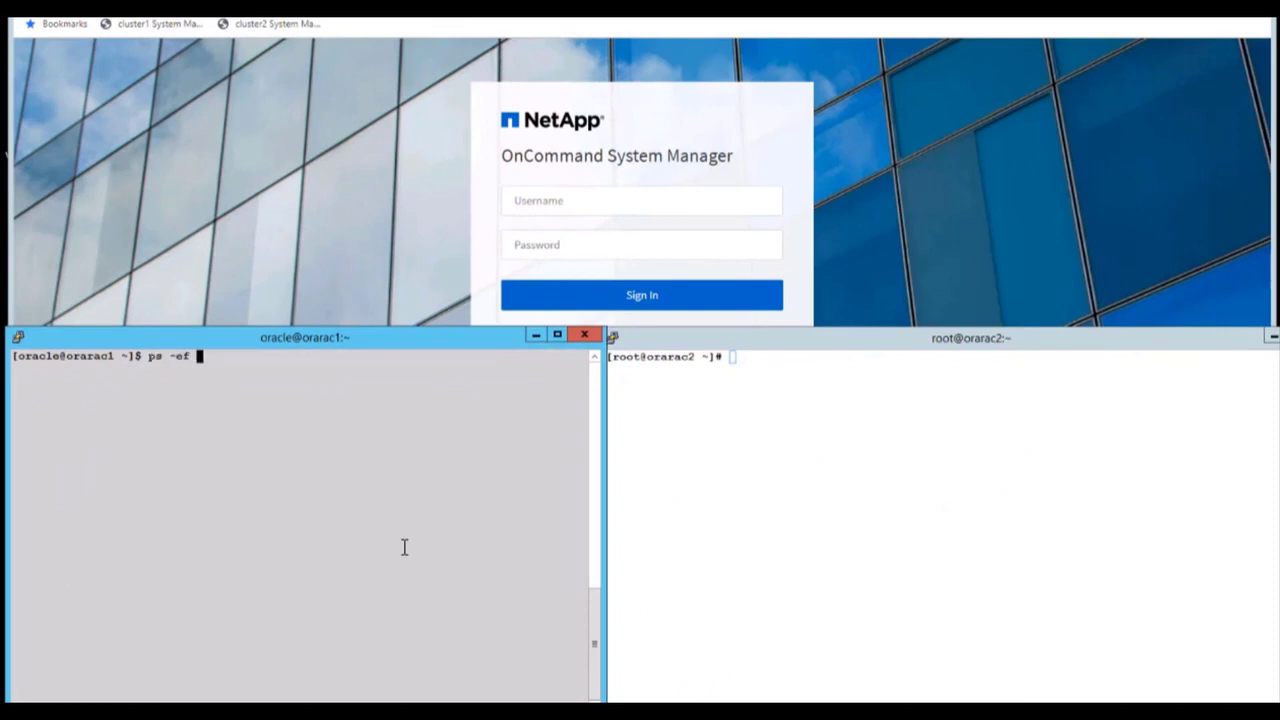
text(|grep pmon)
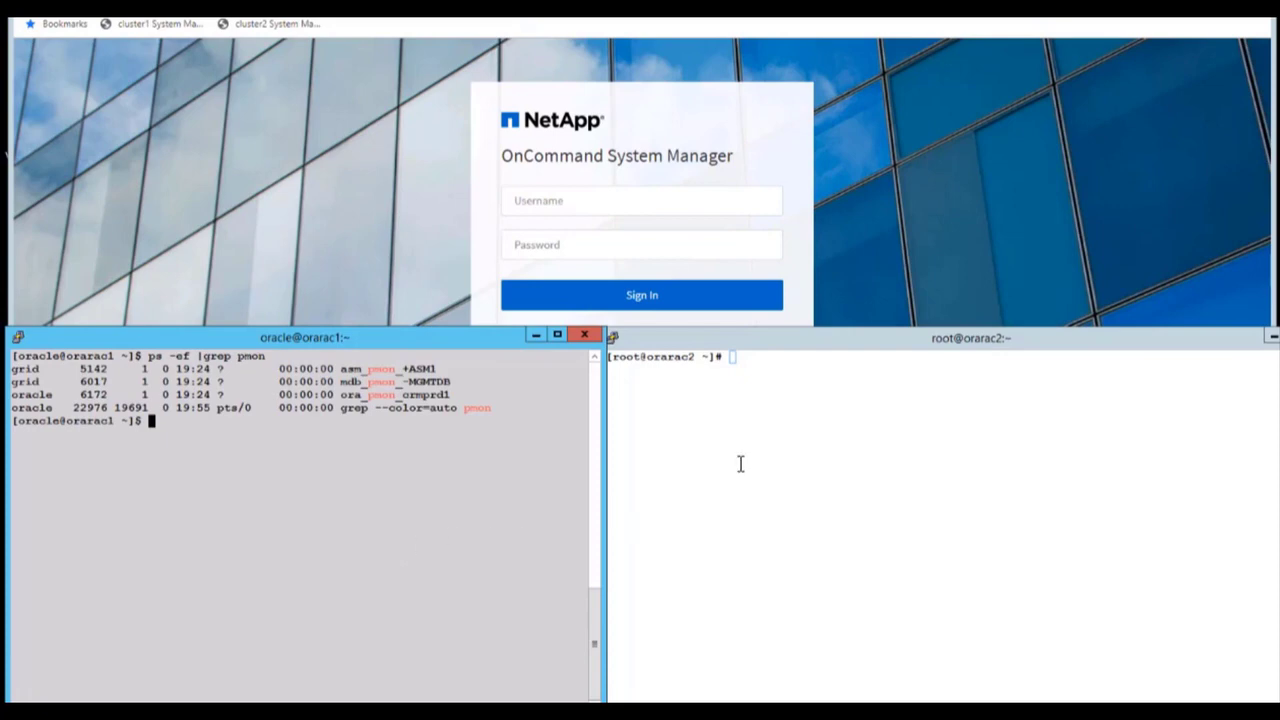
text(ps -e)
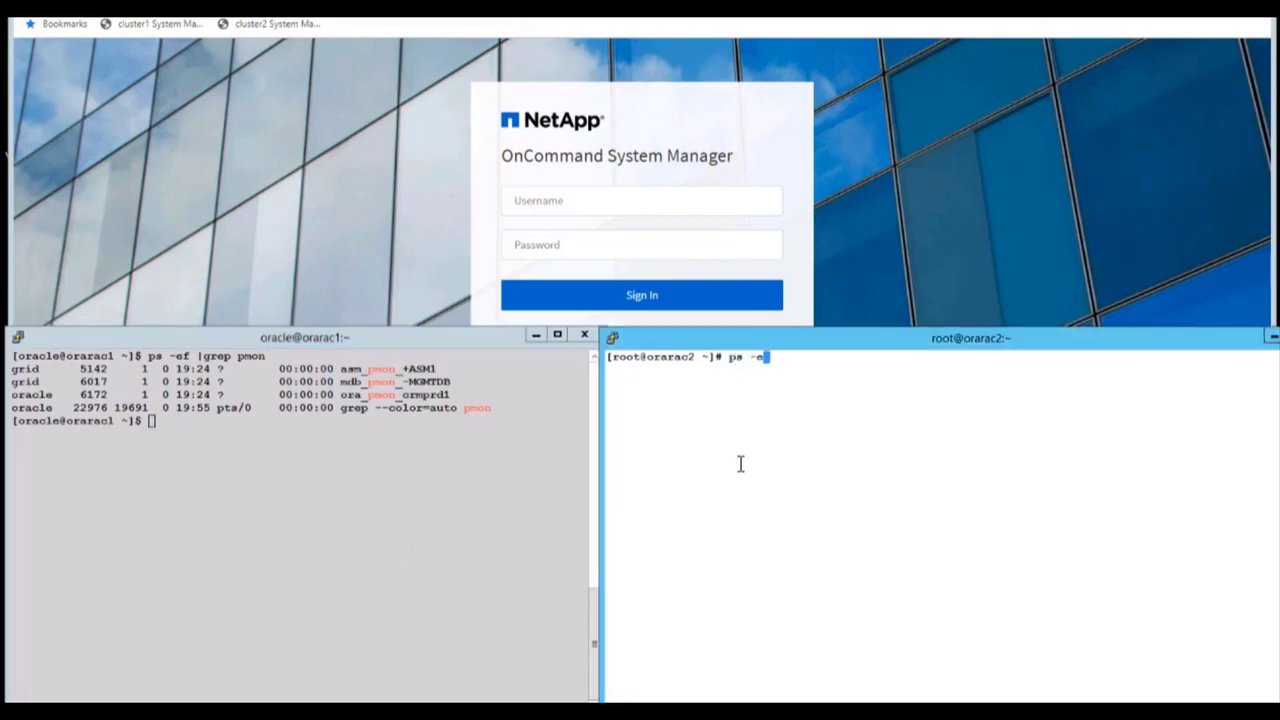